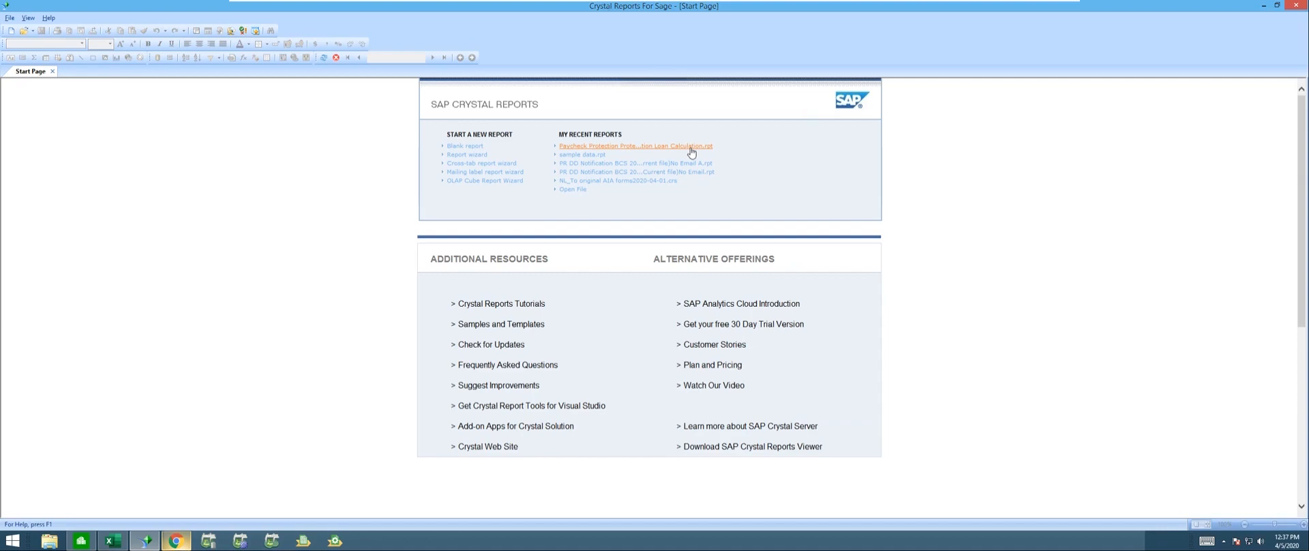
- Open the recent Paycheck Protection Loan Calculation.rpt report from the Start Page
click(633, 146)
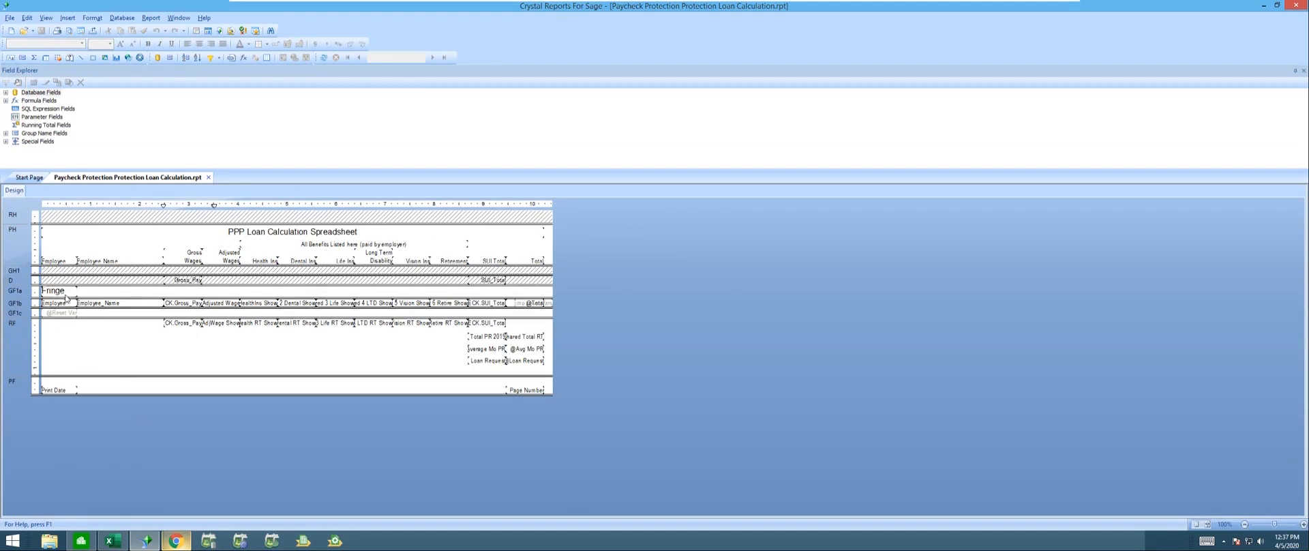
mouse_move(67, 303)
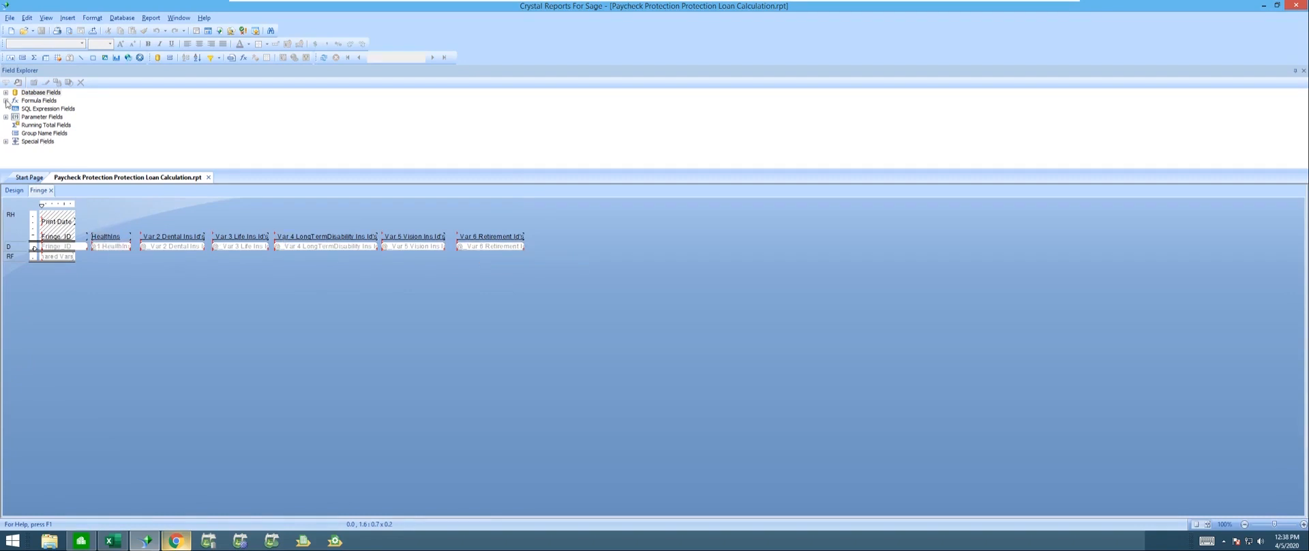
- Expand Formula Fields in the Field Explorer to list the Fringe subreport's benefit formulas
click(5, 99)
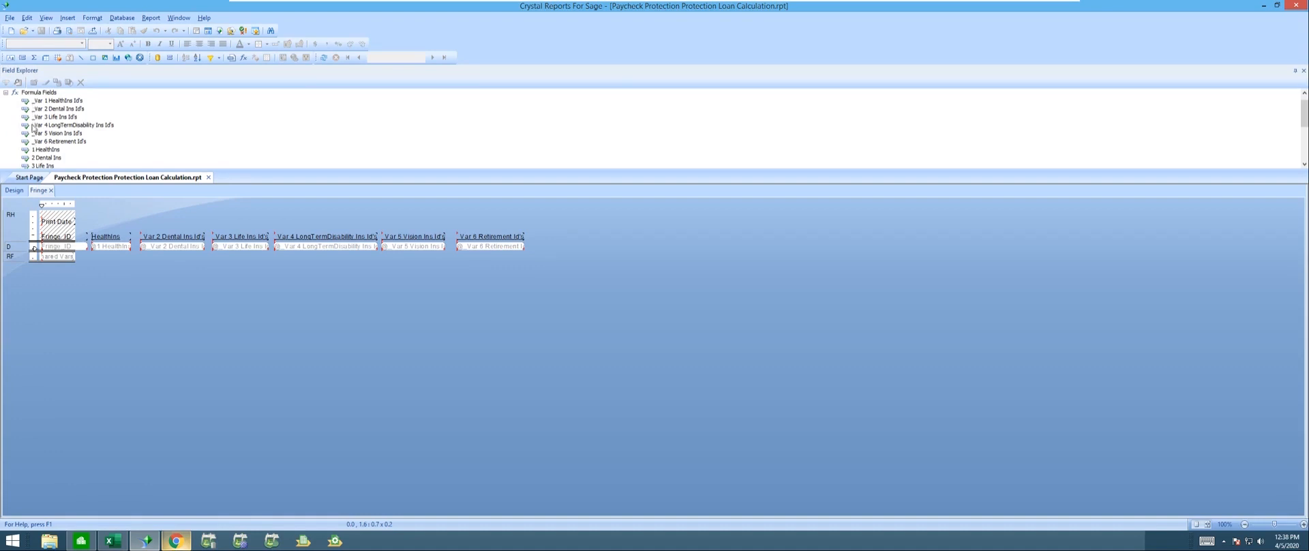
mouse_move(39, 146)
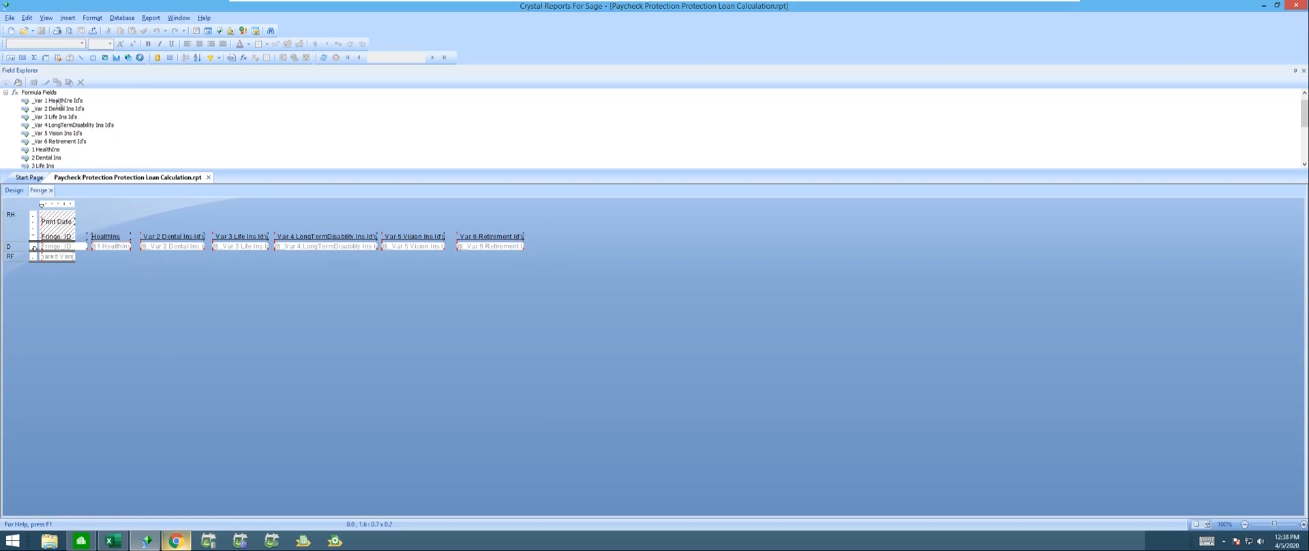
mouse_move(58, 117)
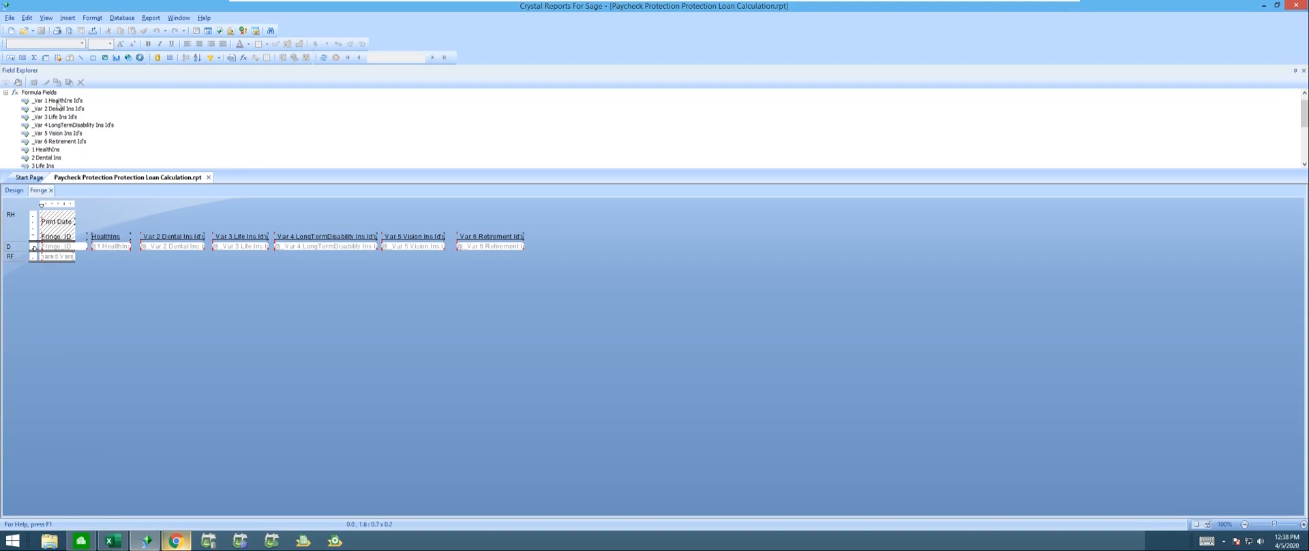
- Edit the _Var 1 HealthIns Id's formula so its Fringe_ID list includes PEN HEALTH, HEALTH and HEALTHP
right_click(58, 100)
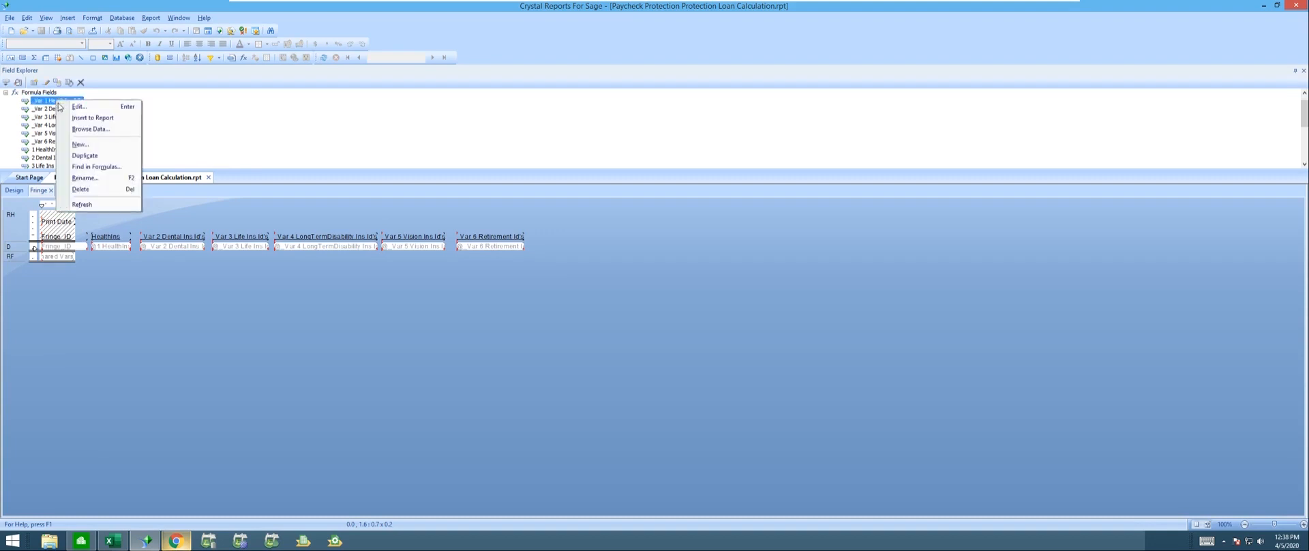
click(78, 106)
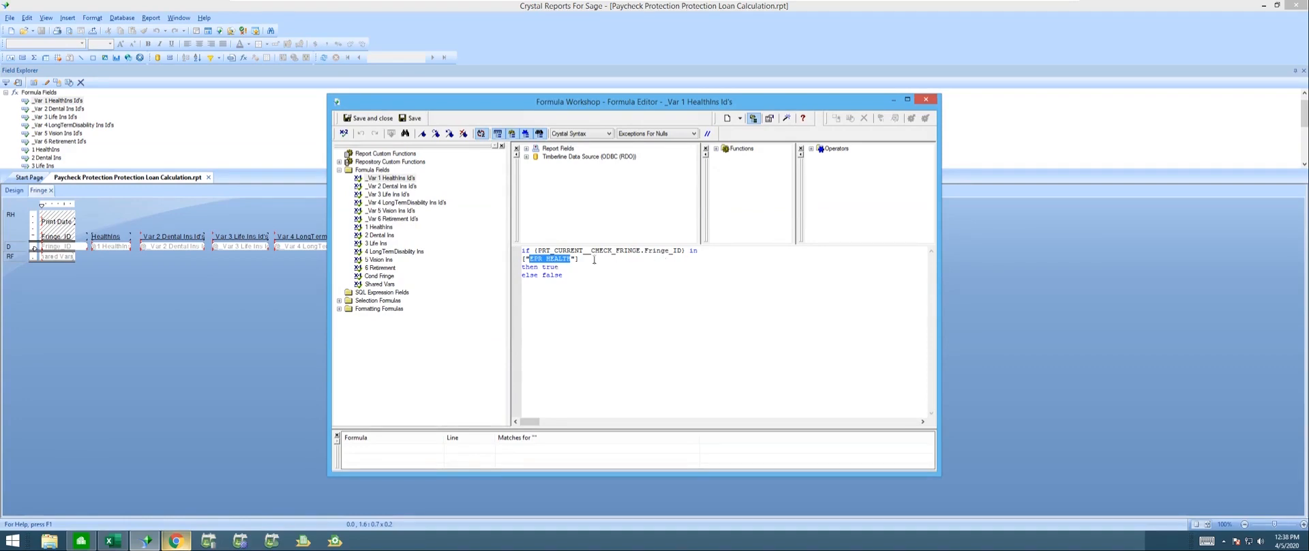
mouse_move(552, 266)
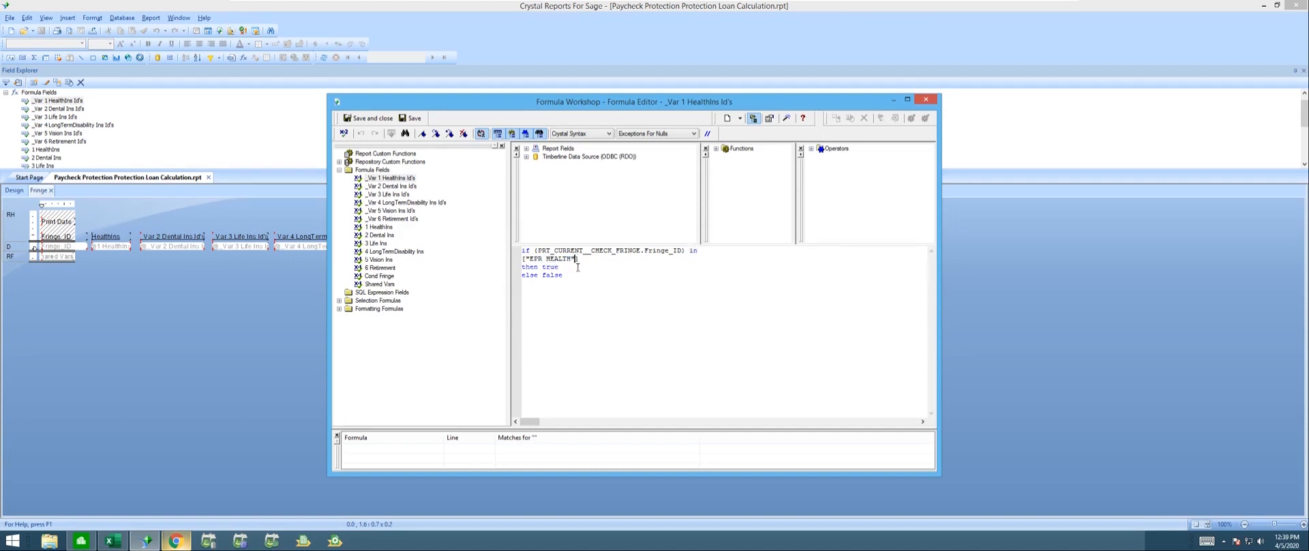
text(,")
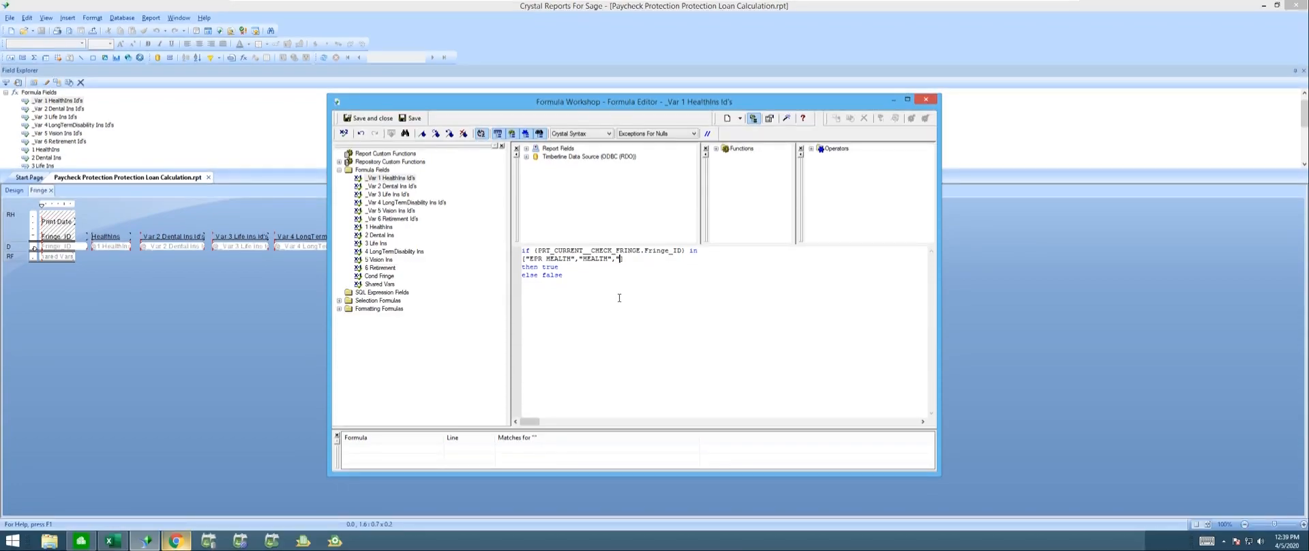
text(HEALTHF"])
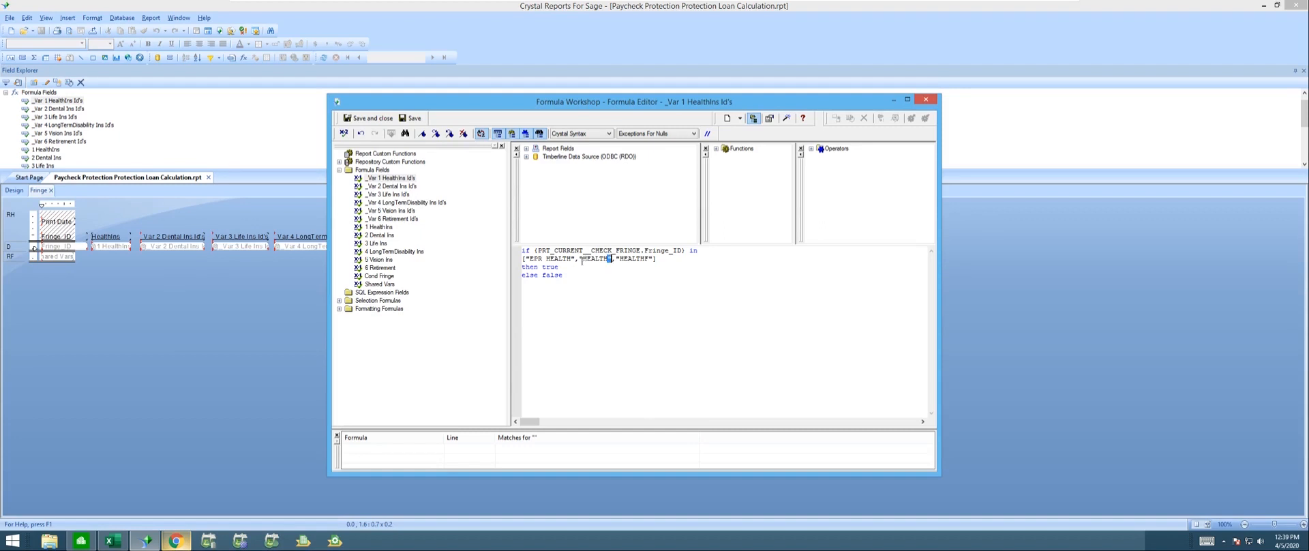
double_click(595, 259)
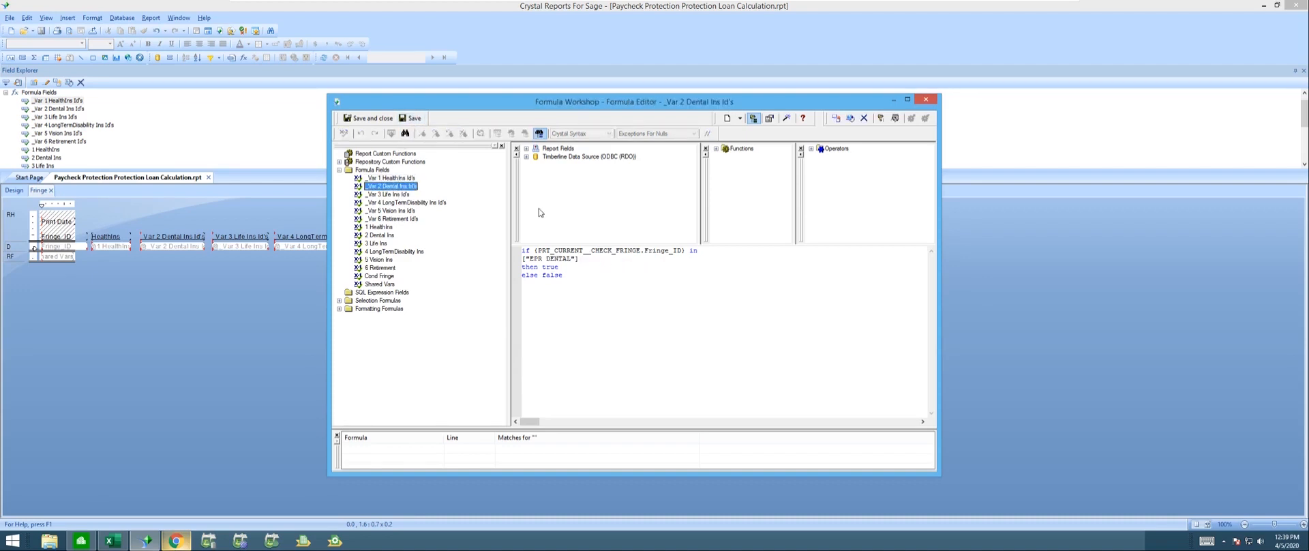
click(386, 177)
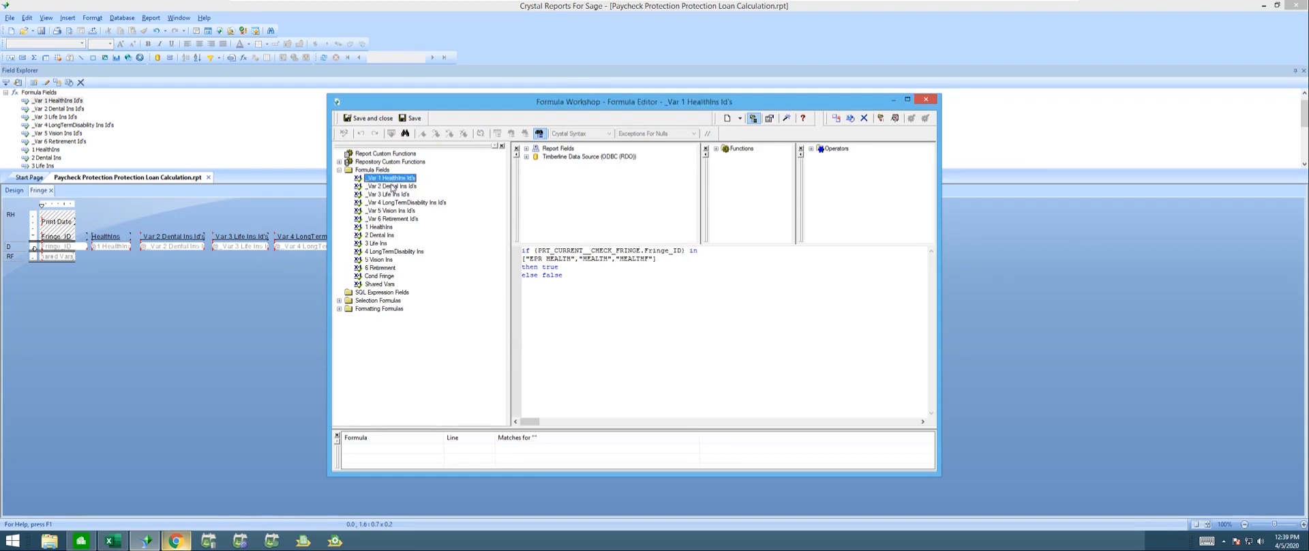
mouse_move(409, 185)
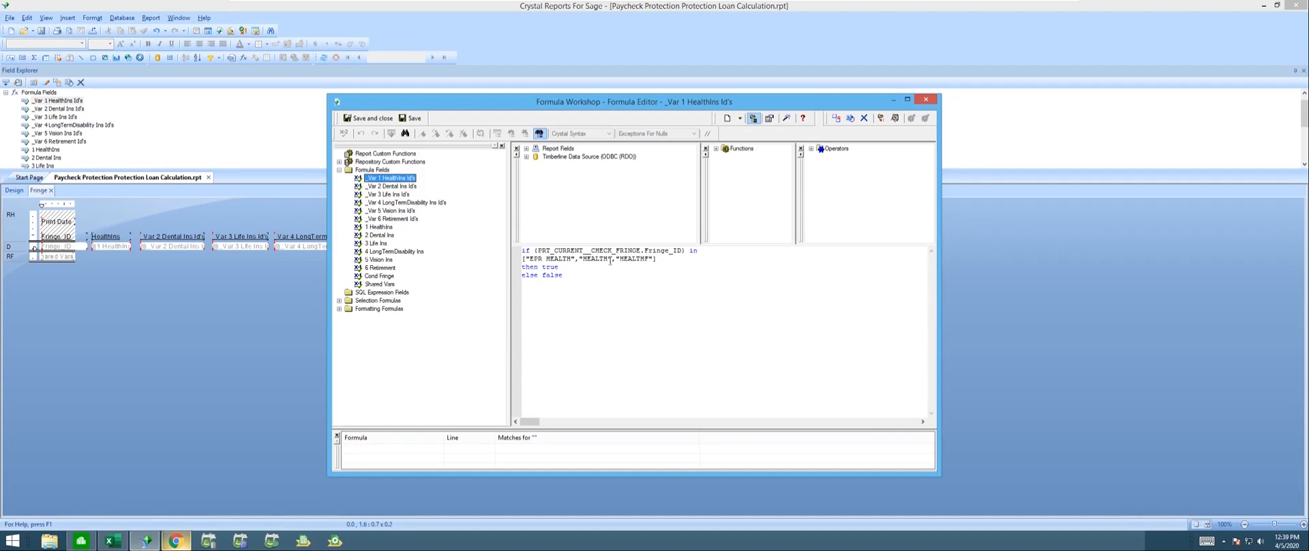
click(390, 185)
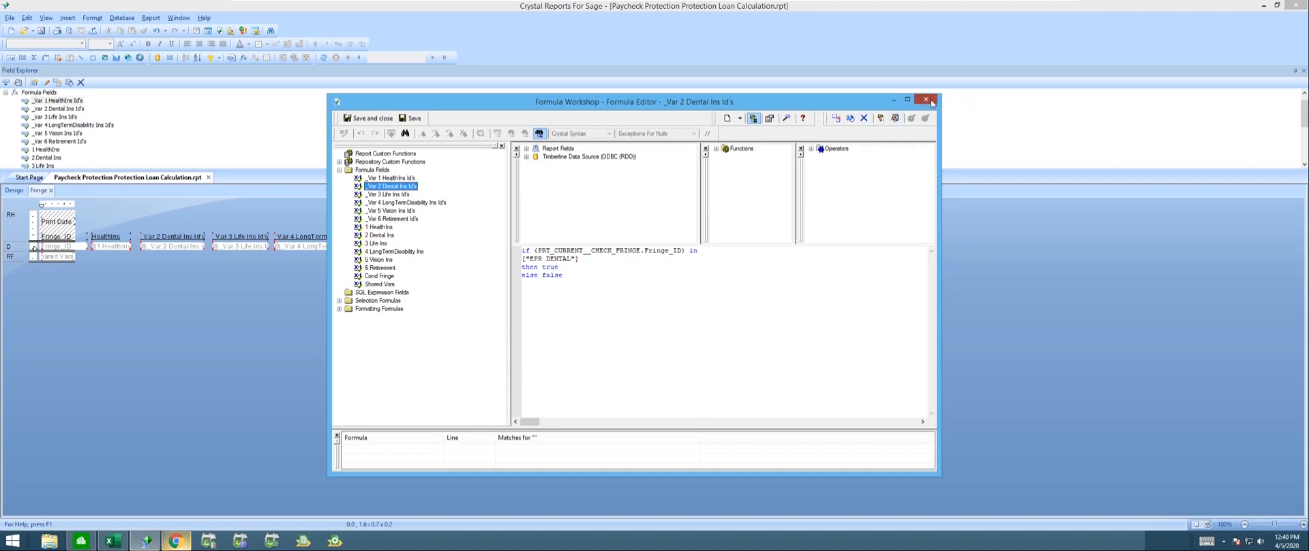
- Close the Formula Workshop, return to the main report design and start Save As
click(929, 100)
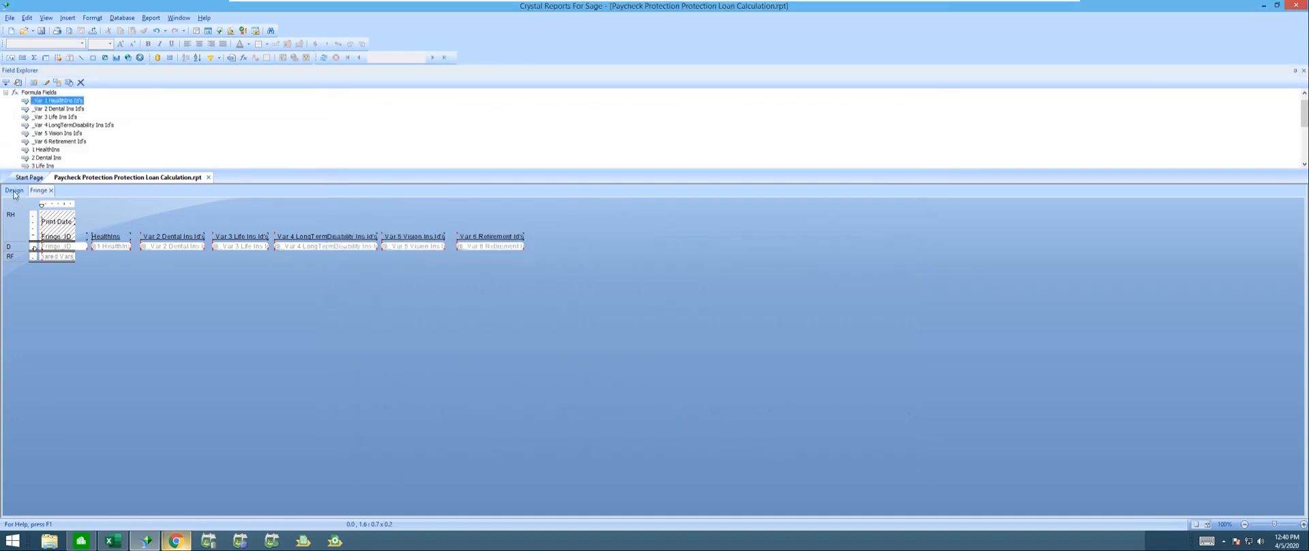
click(13, 191)
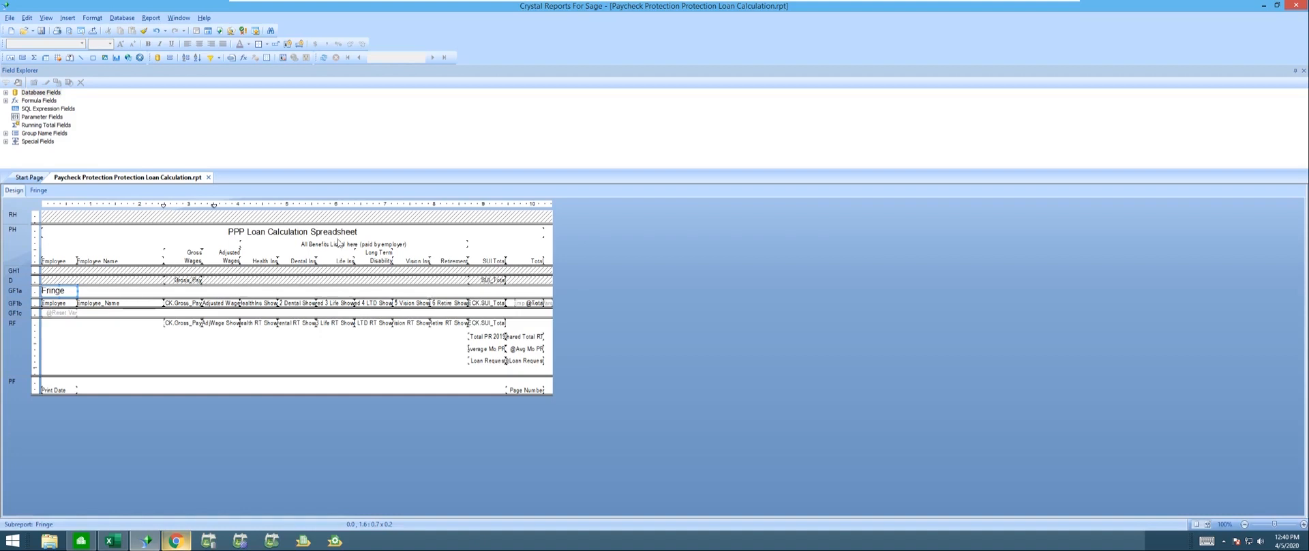
mouse_move(338, 243)
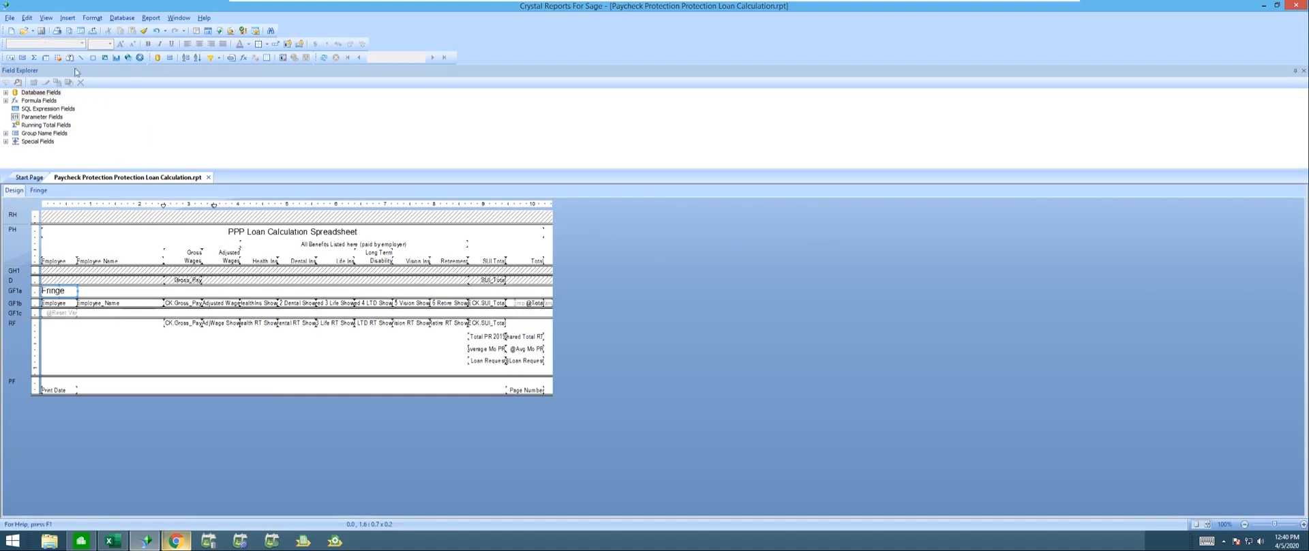
mouse_move(42, 30)
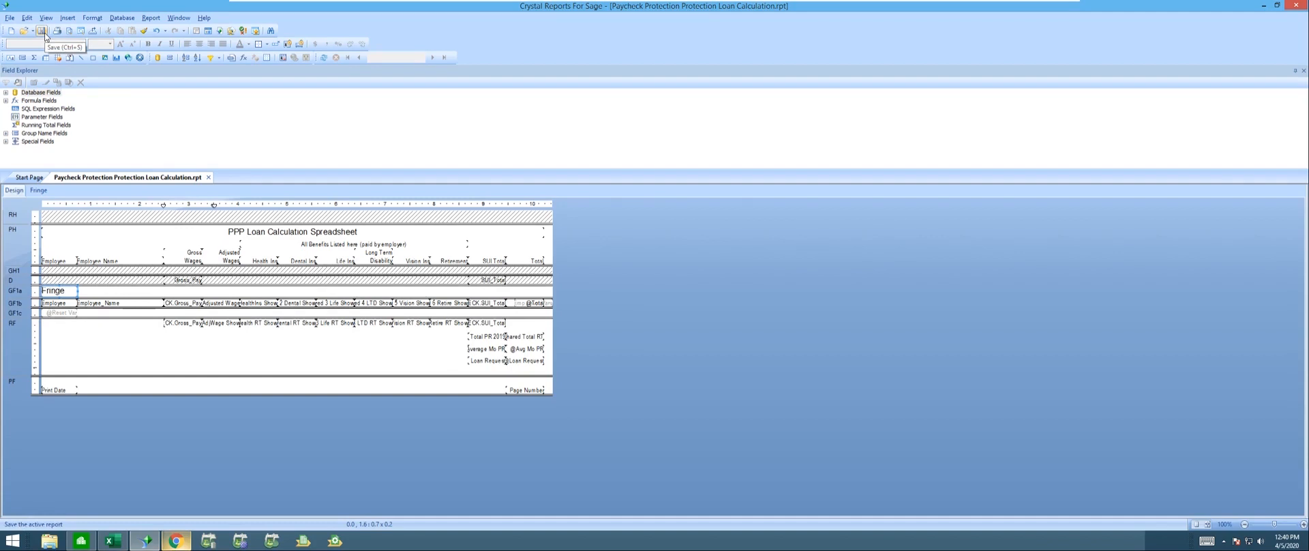
mouse_move(593, 109)
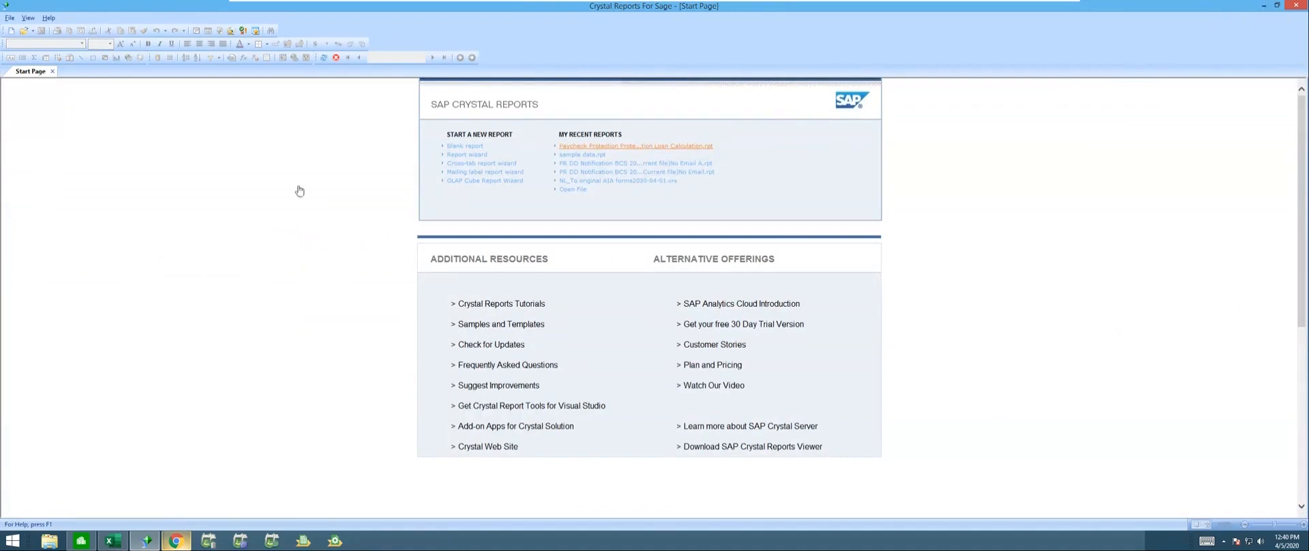
click(634, 146)
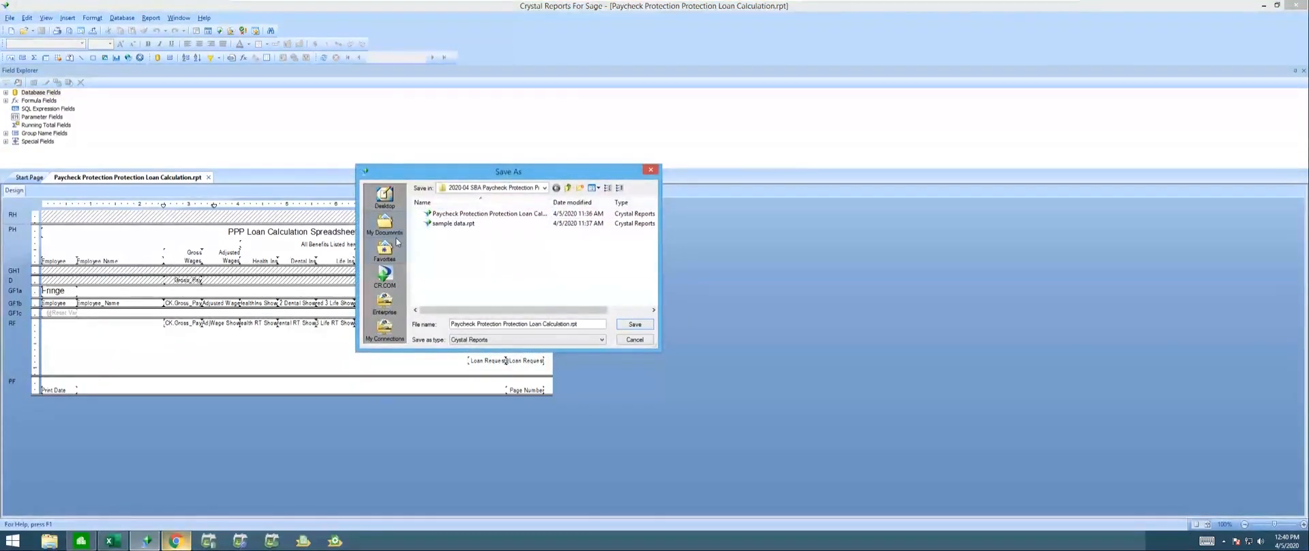
- Save the Paycheck Protection Loan Calculation report to the Desktop
click(385, 198)
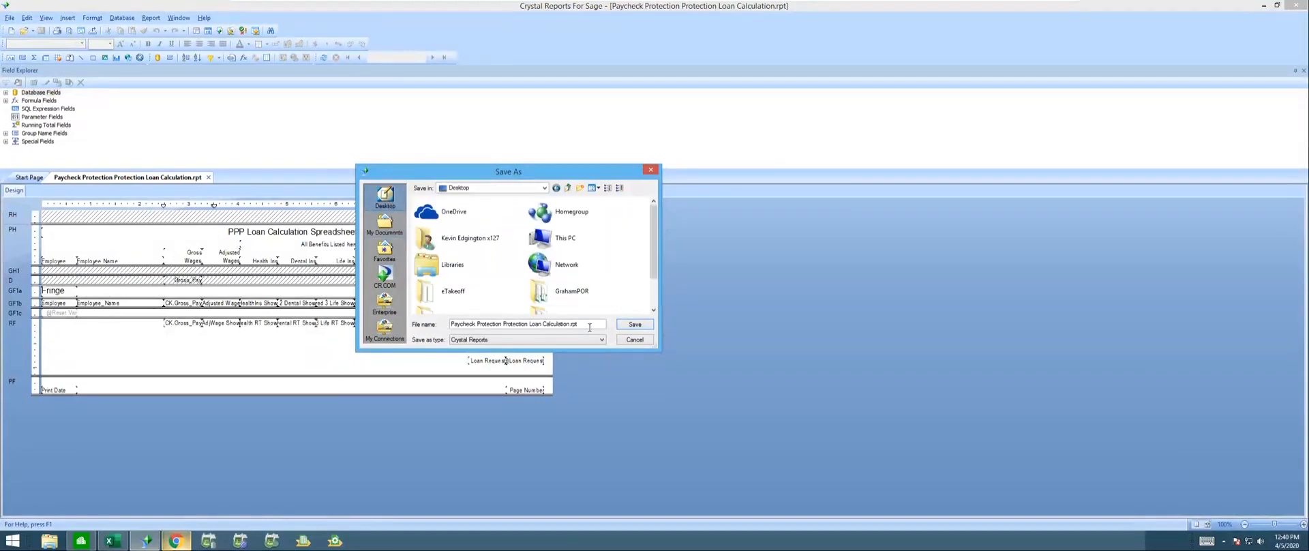
mouse_move(479, 193)
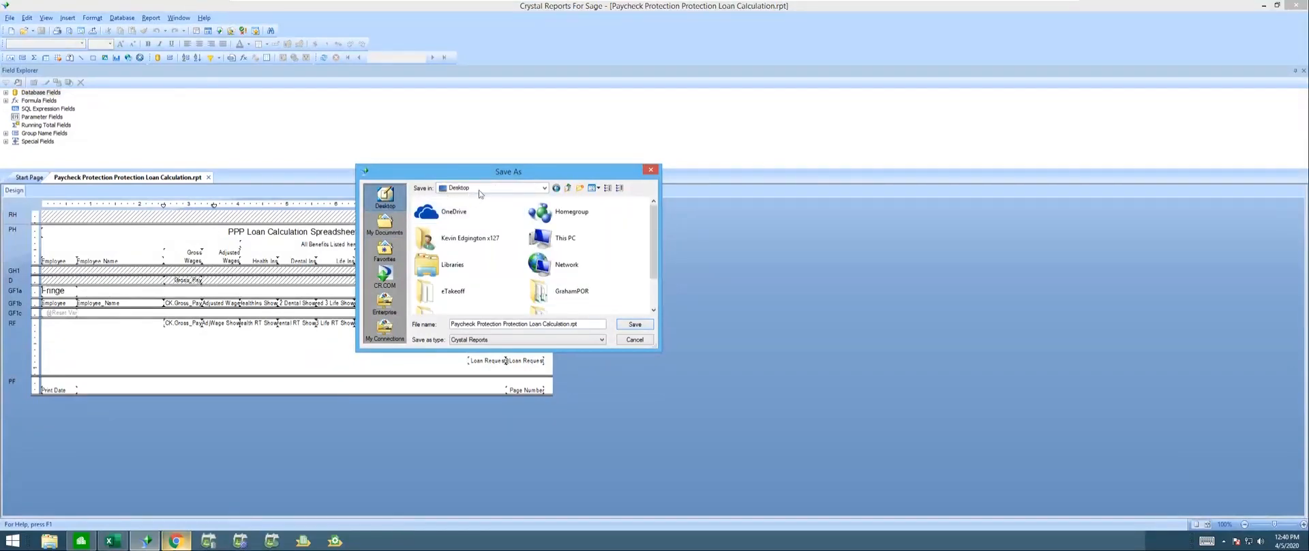
mouse_move(516, 281)
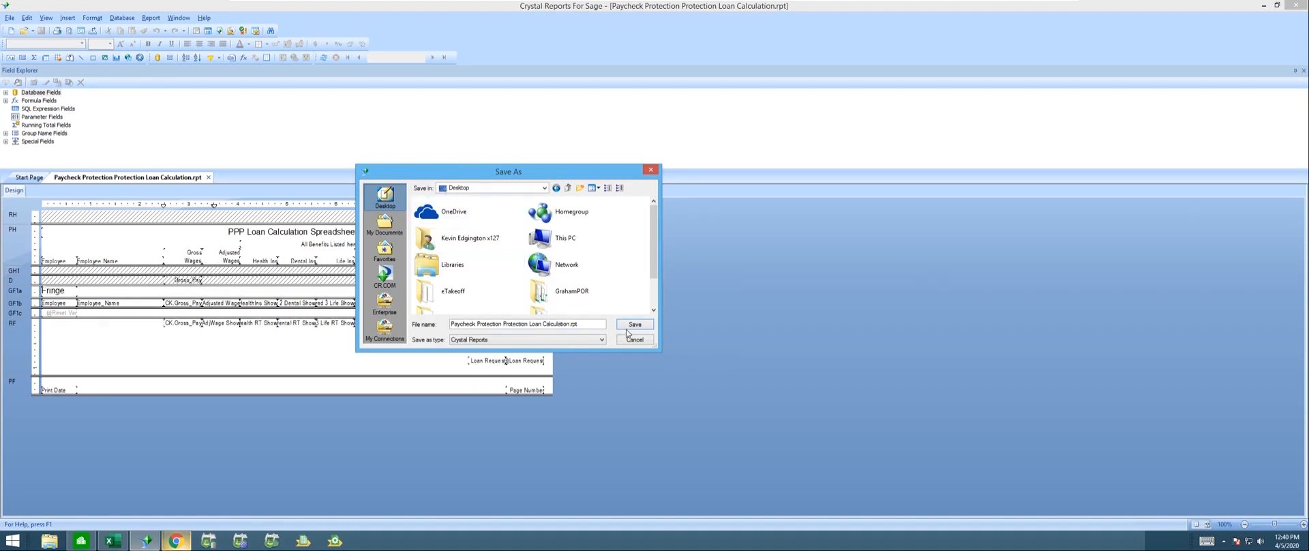
click(634, 325)
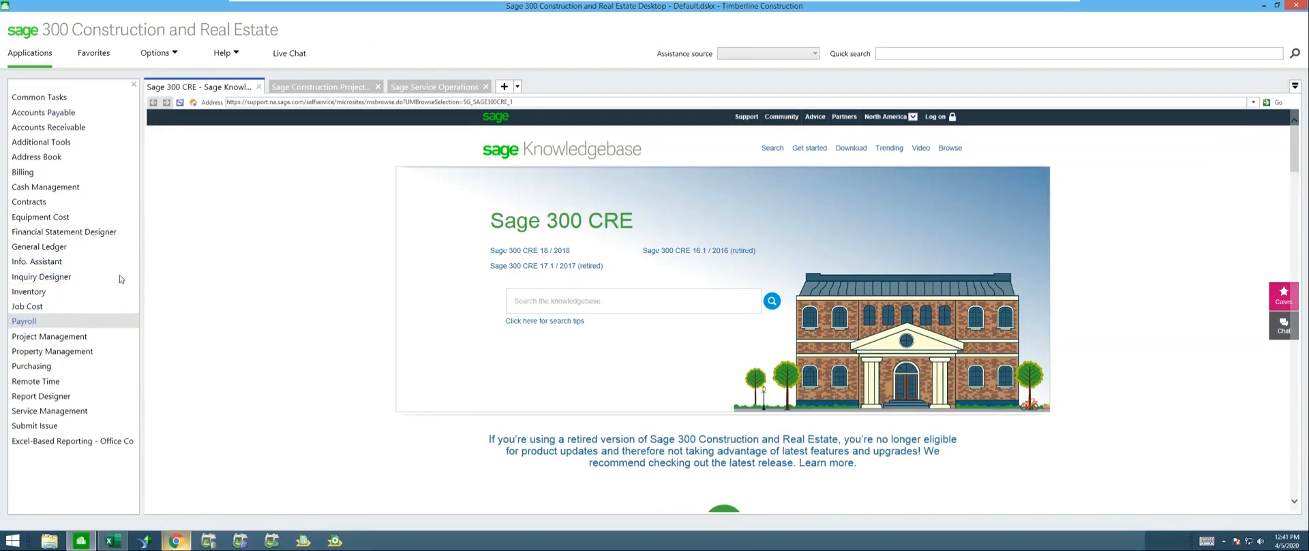
- Launch Payroll and start a new report in Reports Manager named Paycheck Protection Program
click(24, 321)
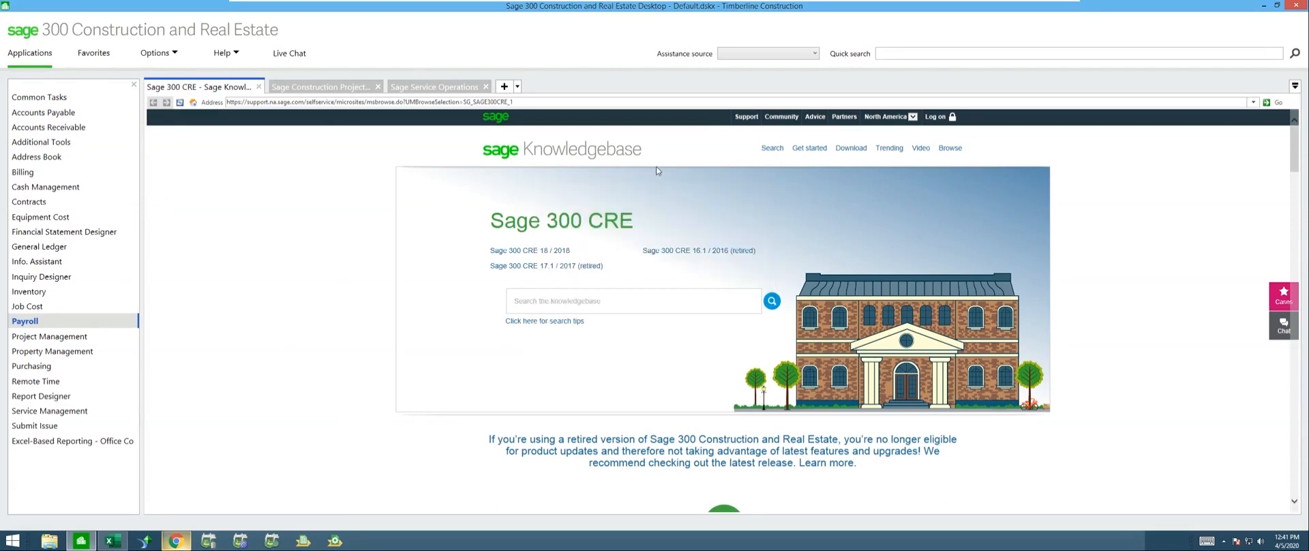
click(25, 320)
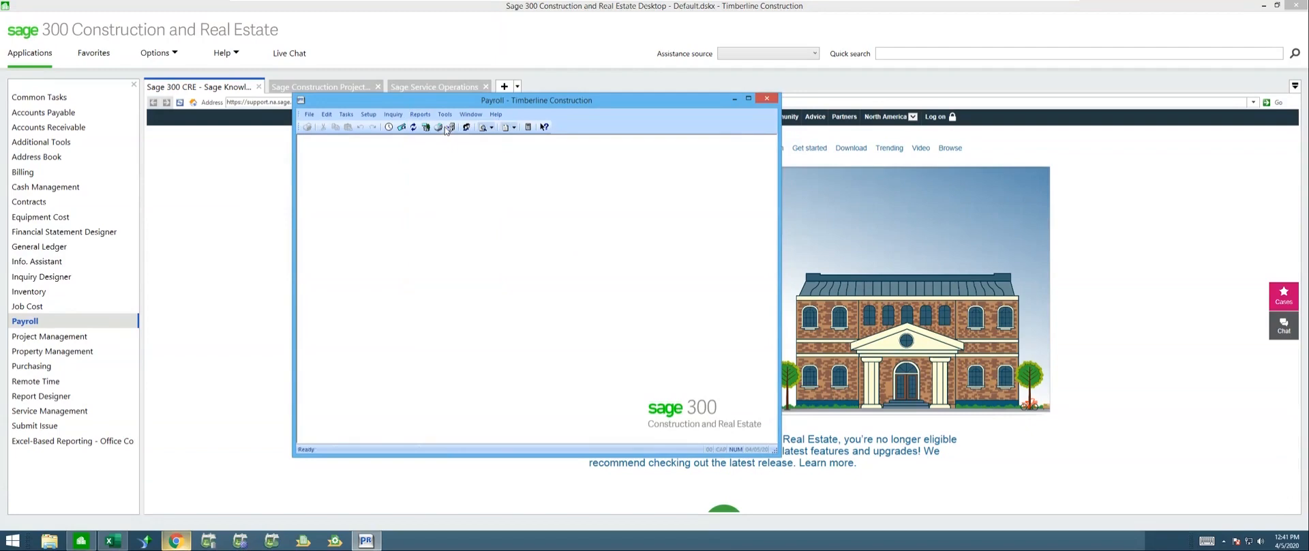
click(450, 127)
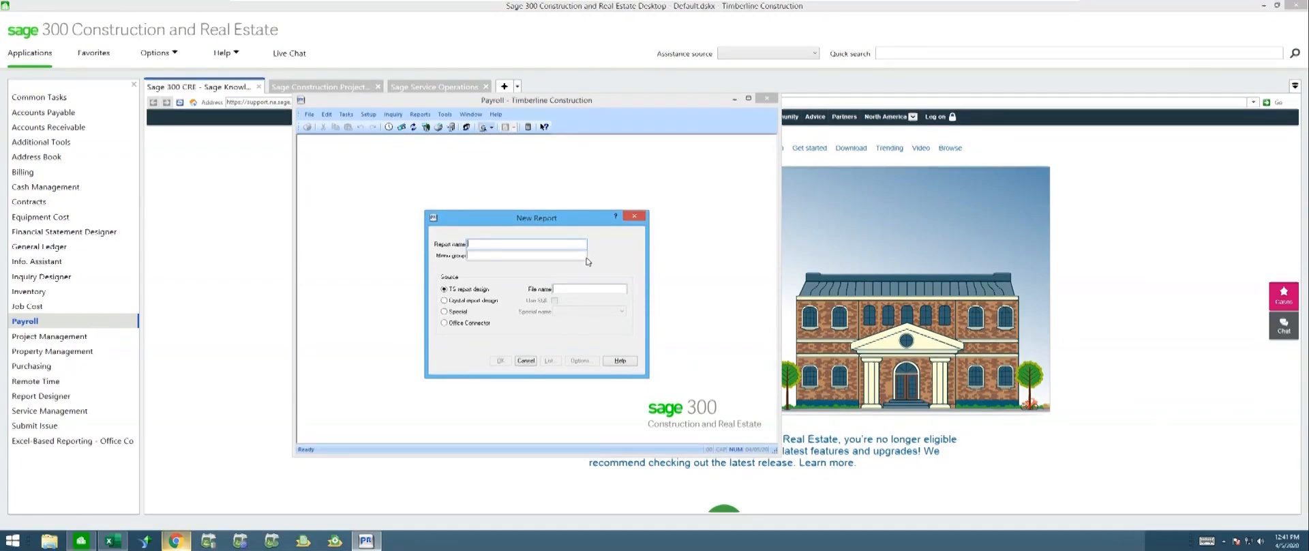
text(Paycheck Protection Program)
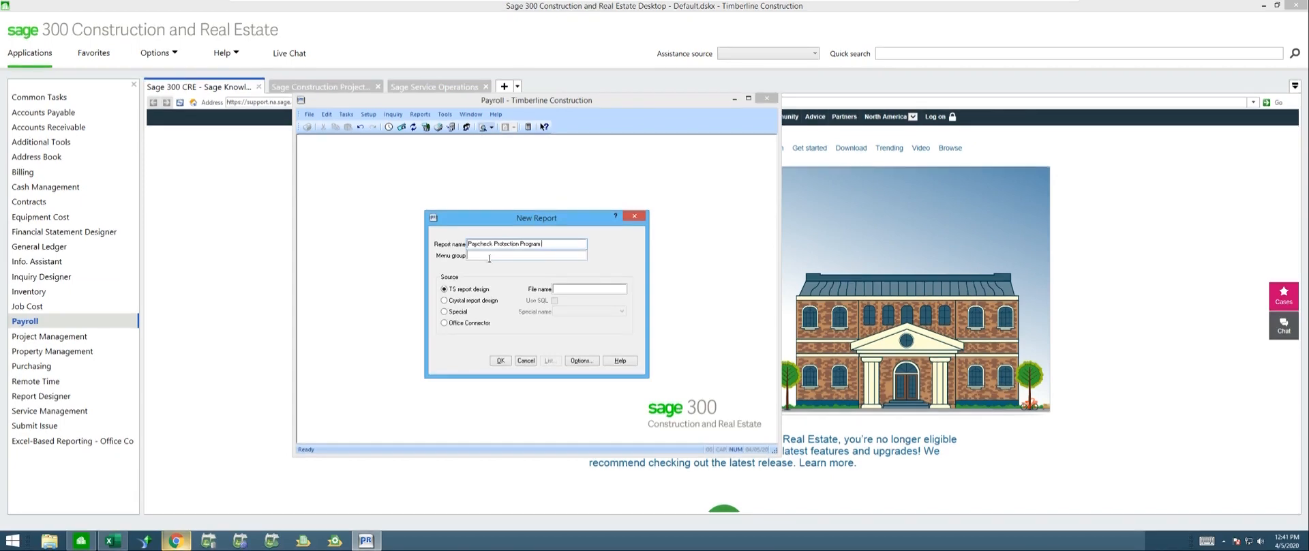
- Link the new report to the Desktop Paycheck Protection Loan Calculation Crystal design and add it
click(445, 300)
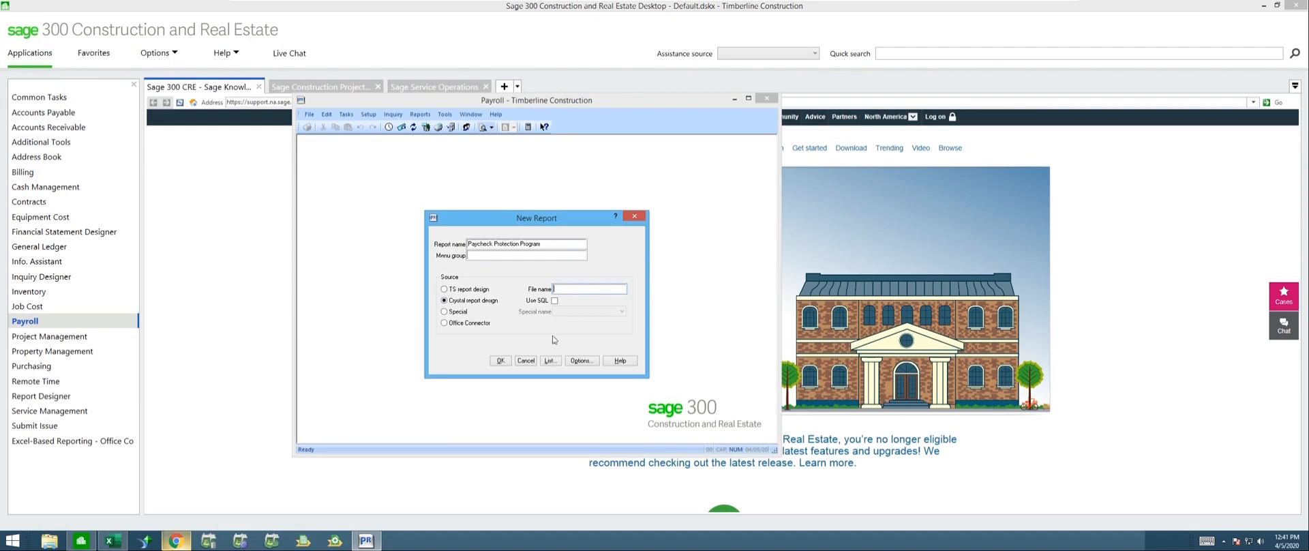
click(549, 360)
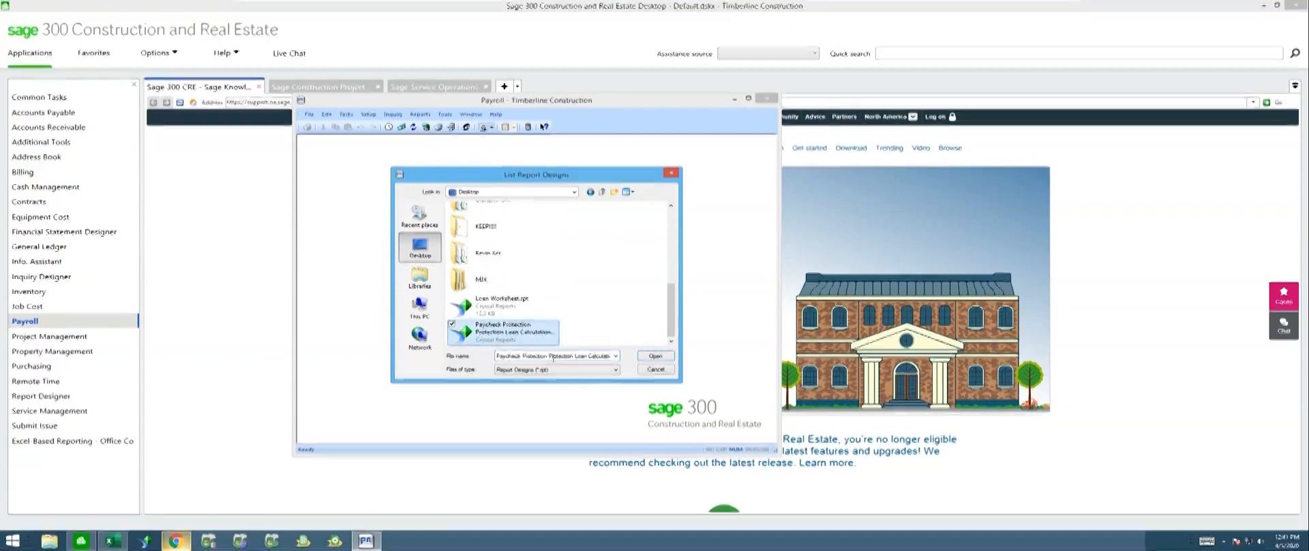
click(656, 356)
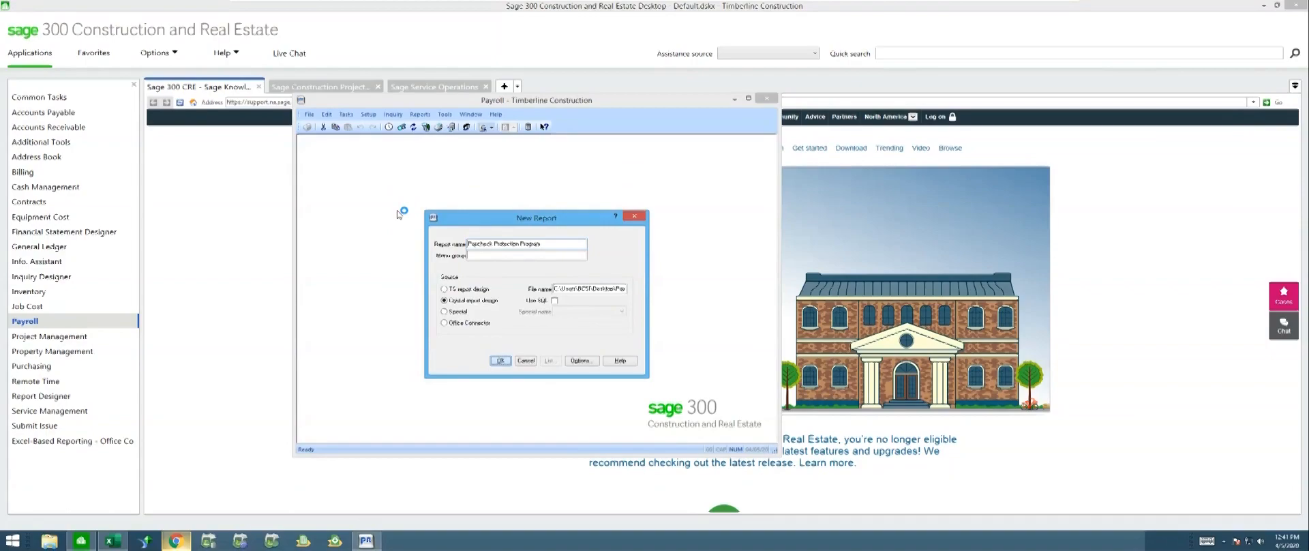
click(548, 359)
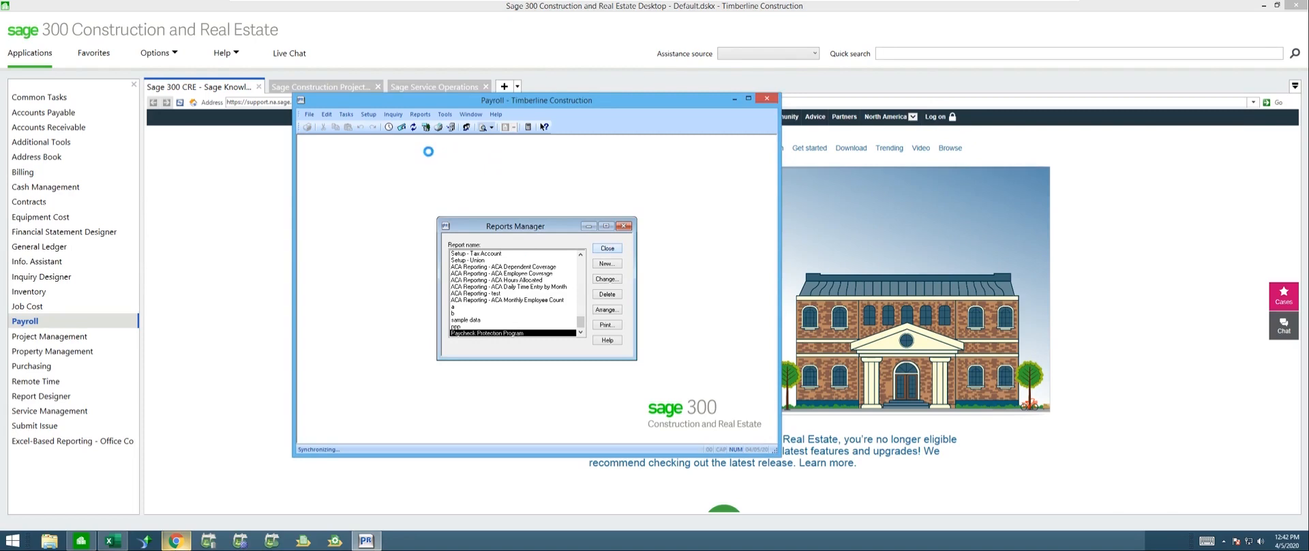
mouse_move(358, 178)
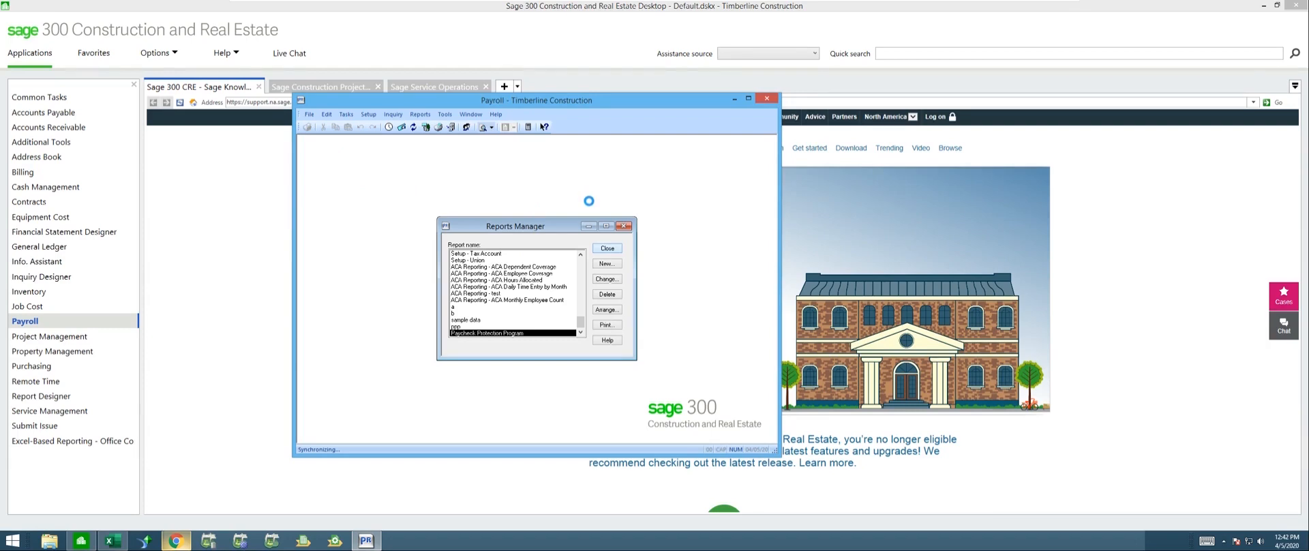
- Run Reports > Paycheck Protection Program on the Current transaction file
click(420, 115)
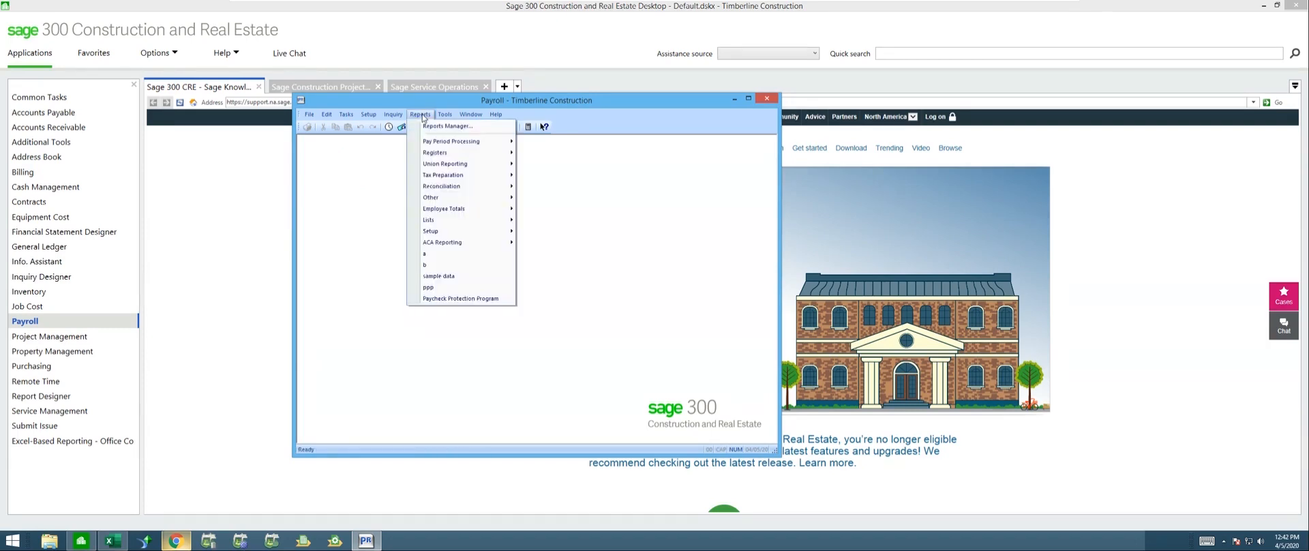
mouse_move(460, 299)
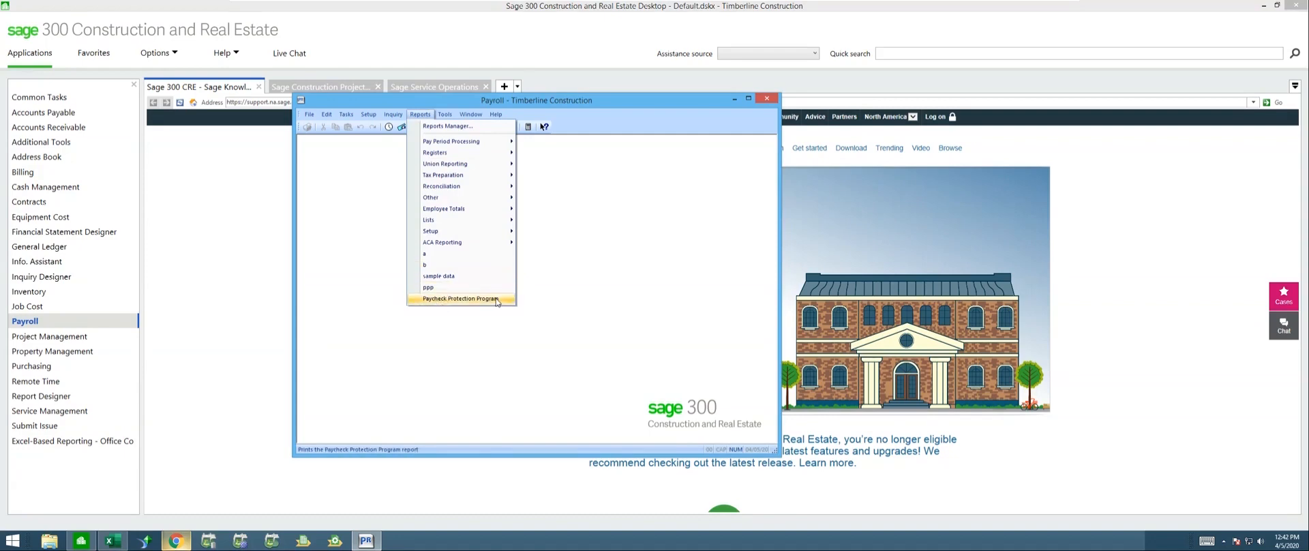
click(458, 298)
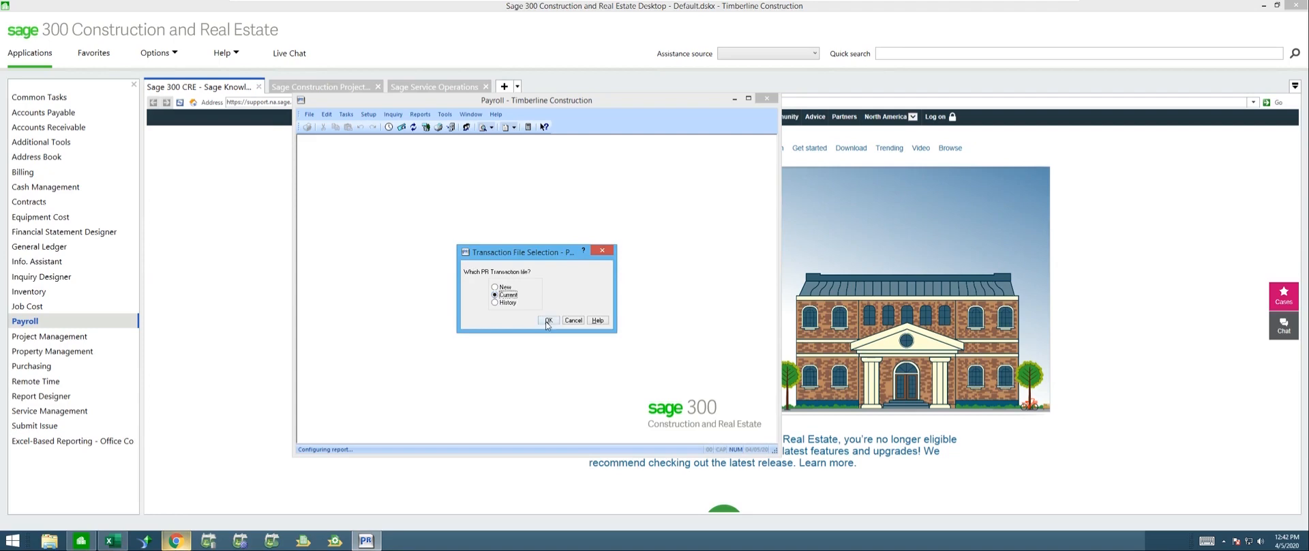
click(549, 321)
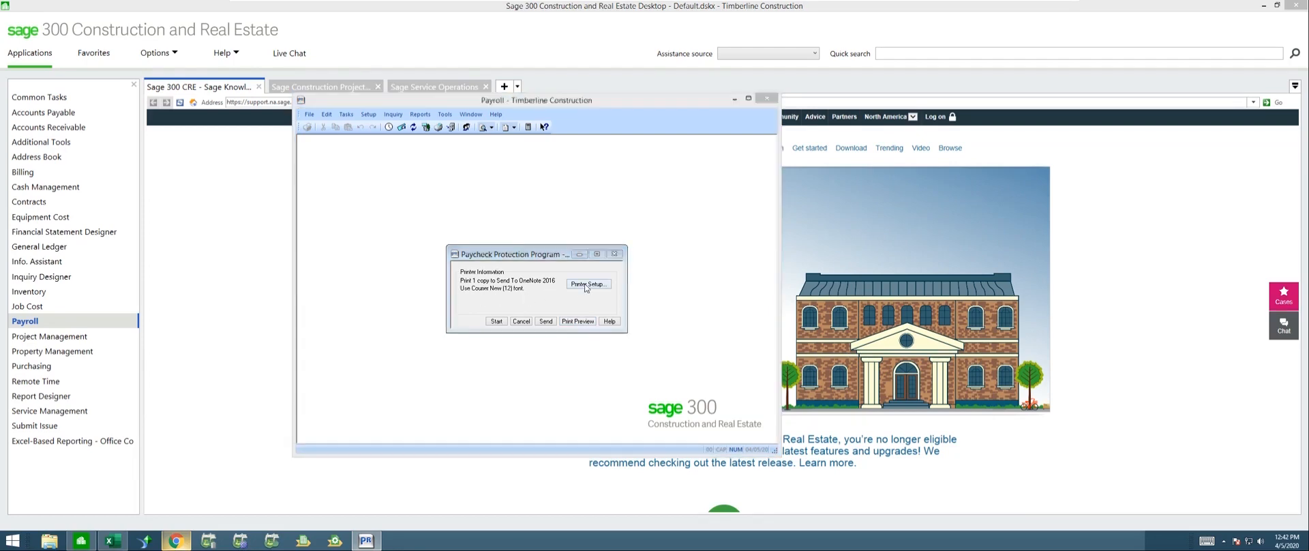
- Set the printer setup to Print to file and start generating the report
click(588, 284)
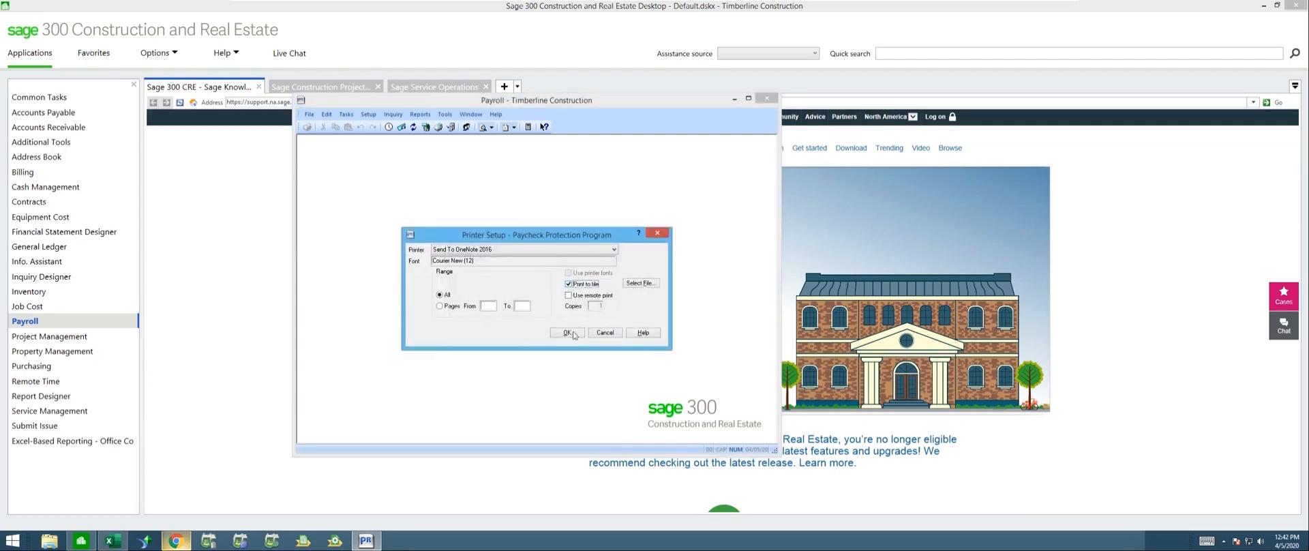
click(567, 333)
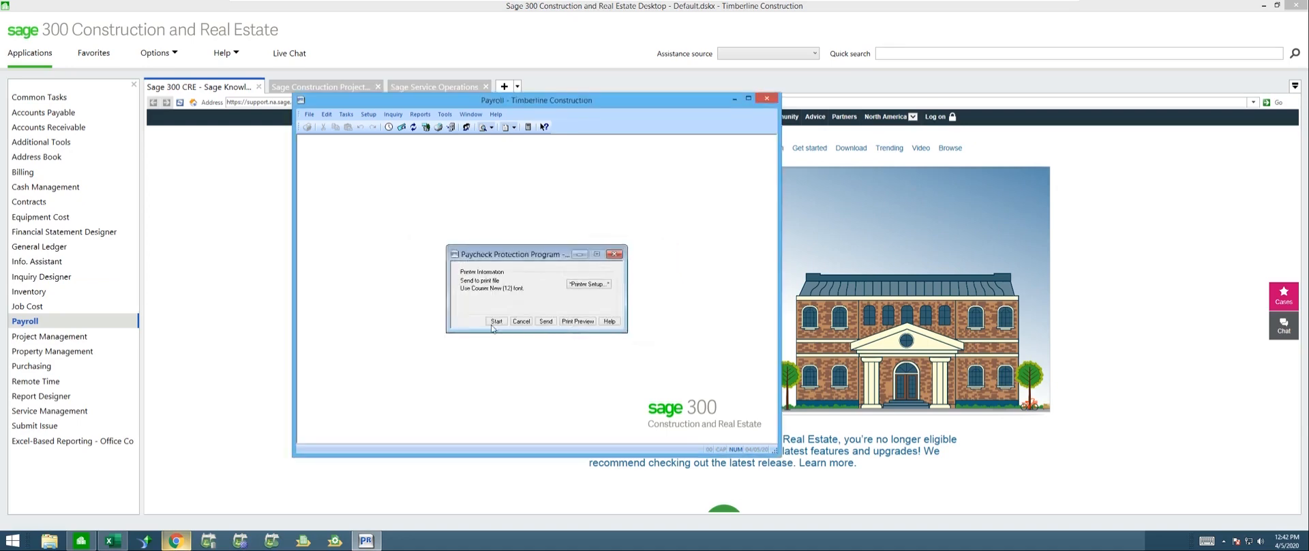
click(496, 322)
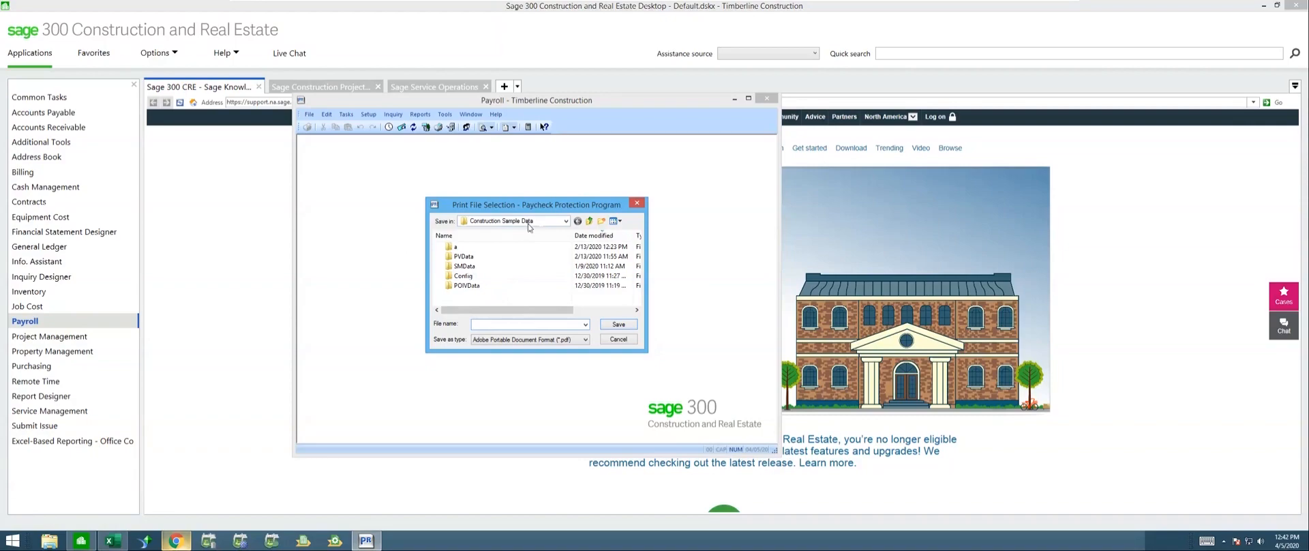
- Save the output as print file 'Paycheck Protect Program' in Excel 8.0 (*.xls) format
click(529, 325)
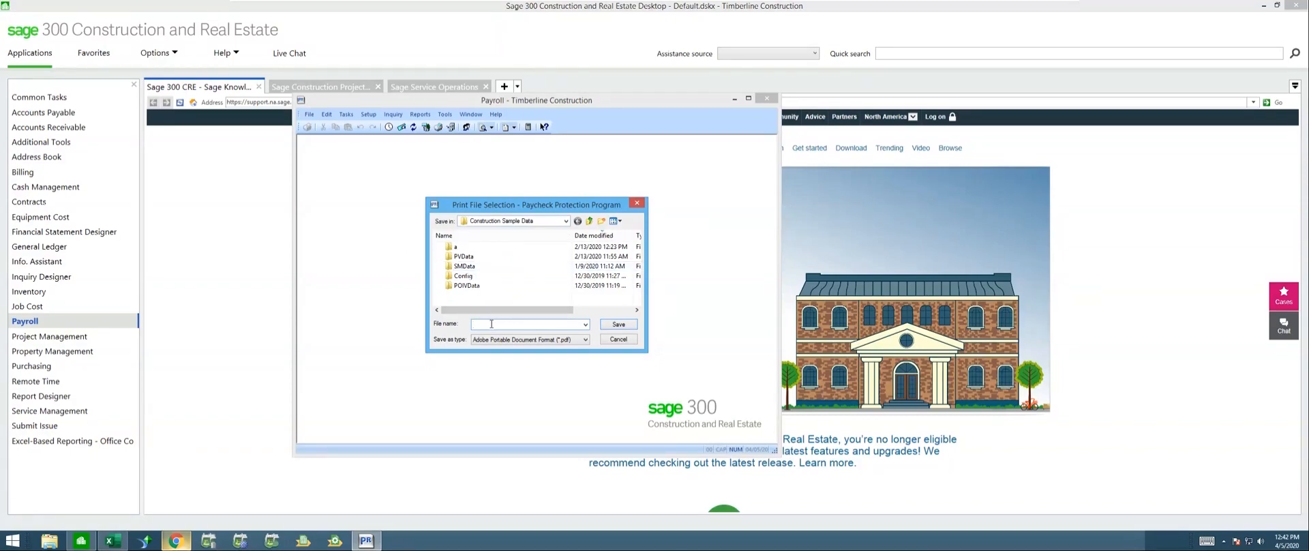
text(Pvl)
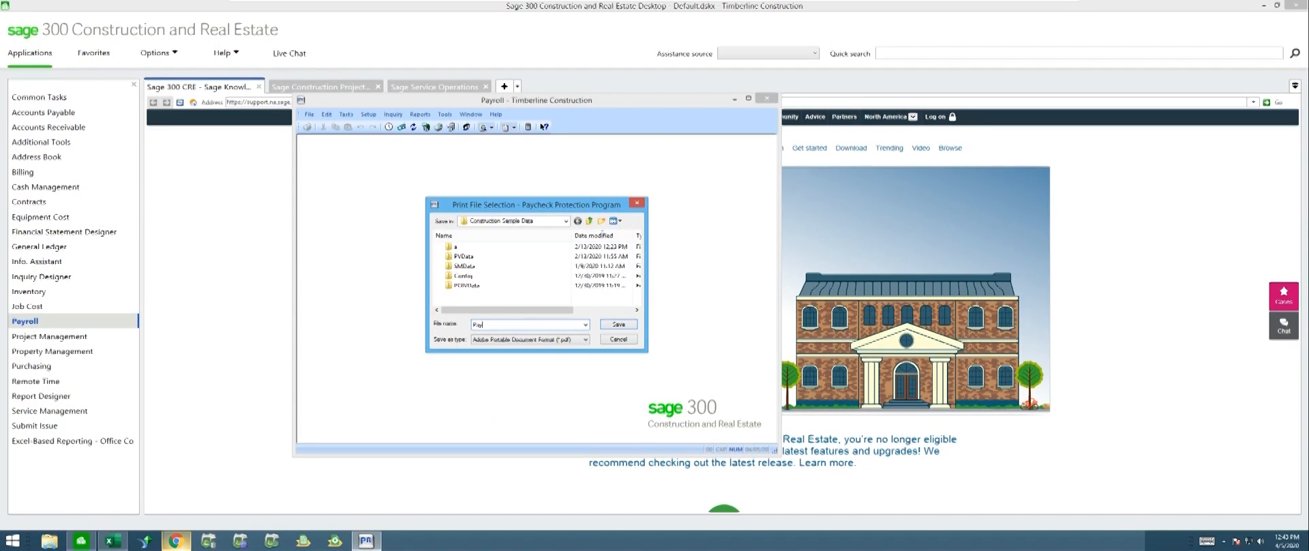
text(Paycheck Protect Program)
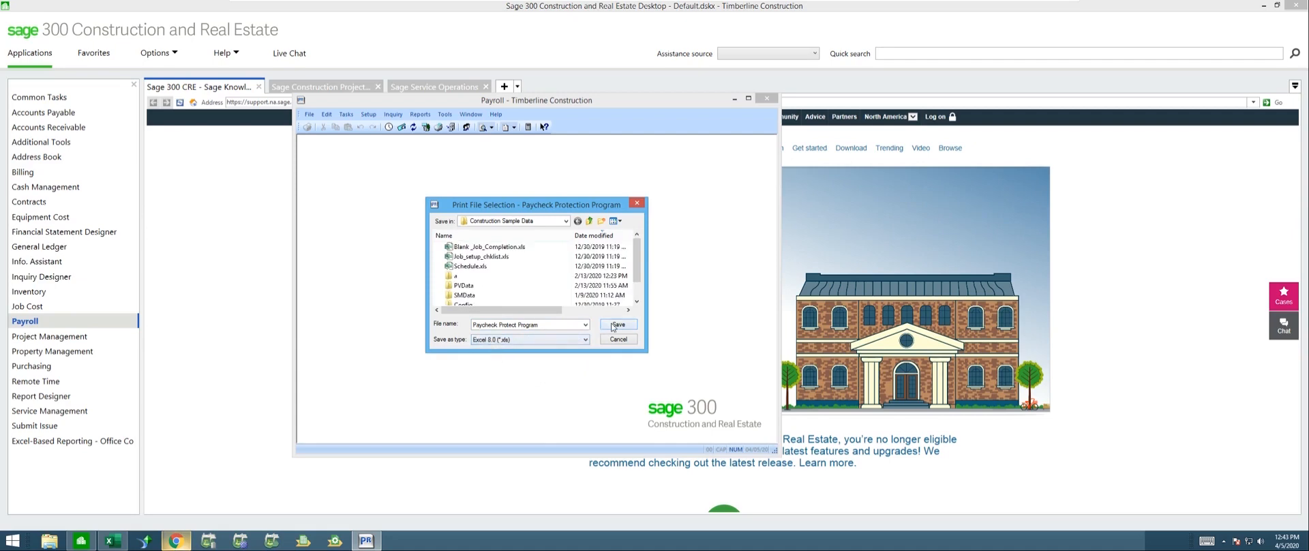
click(619, 324)
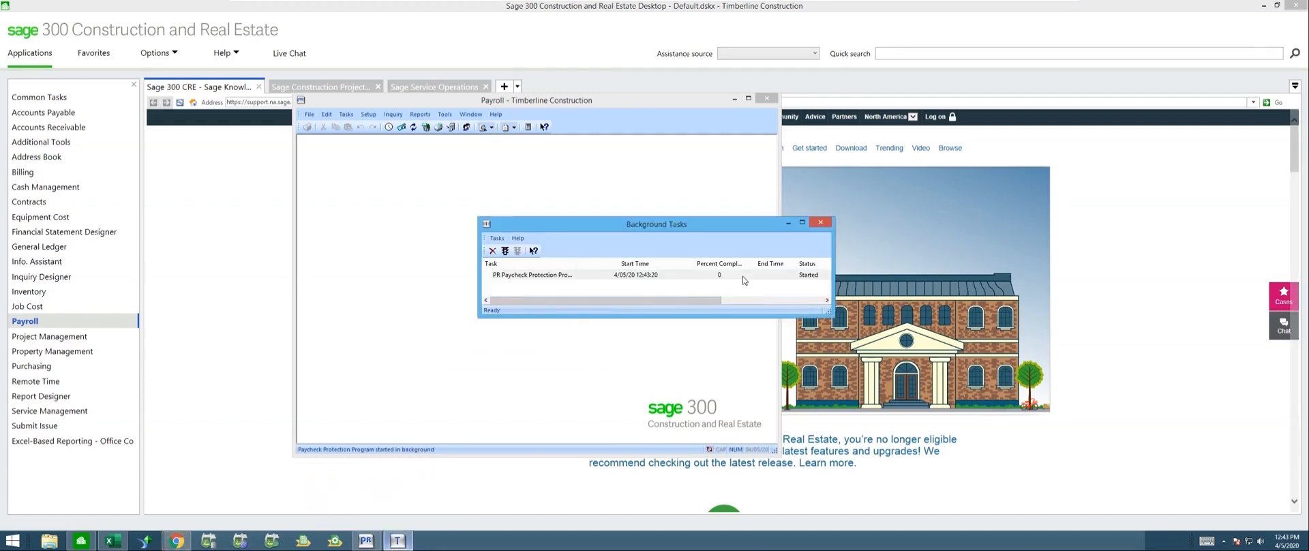
mouse_move(735, 282)
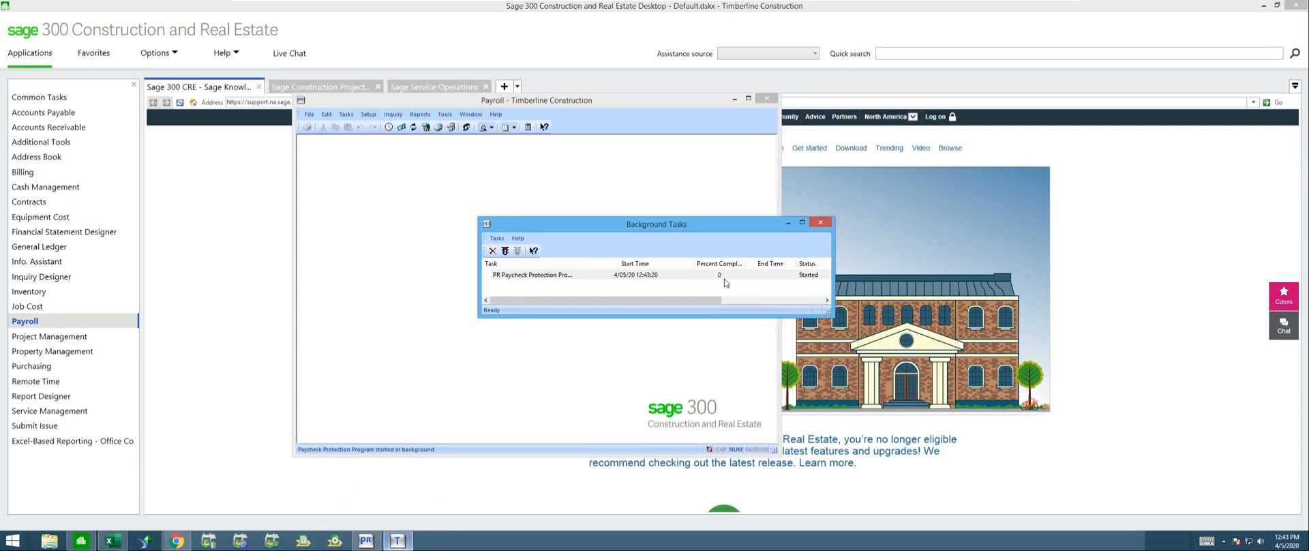
mouse_move(746, 294)
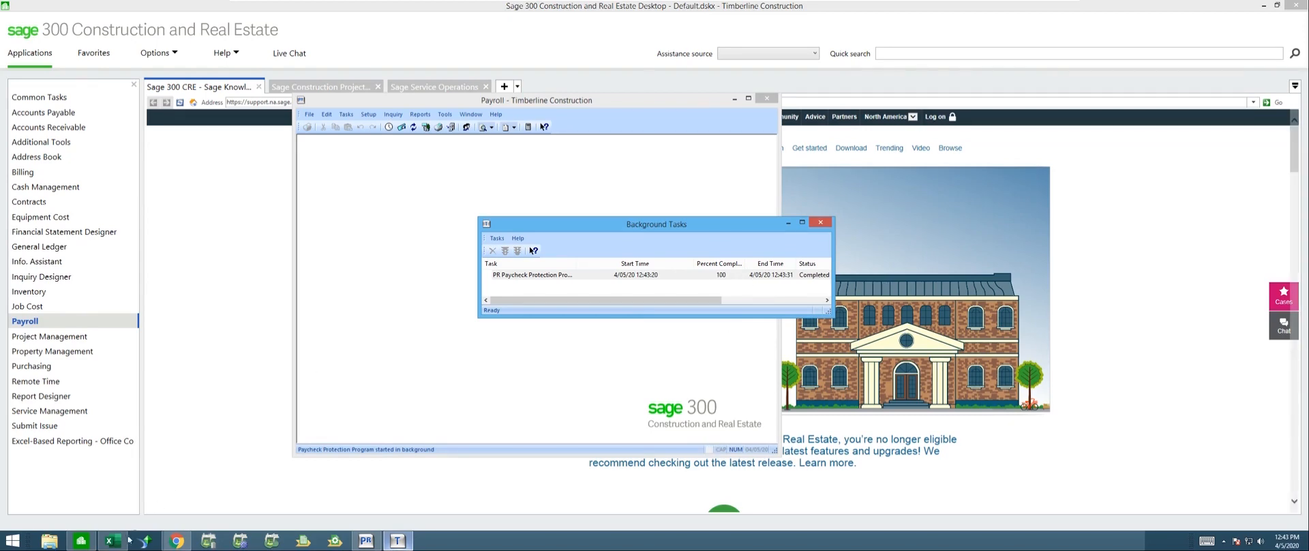
- Once the PR Paycheck Protection Program task completes, switch to Excel
click(110, 541)
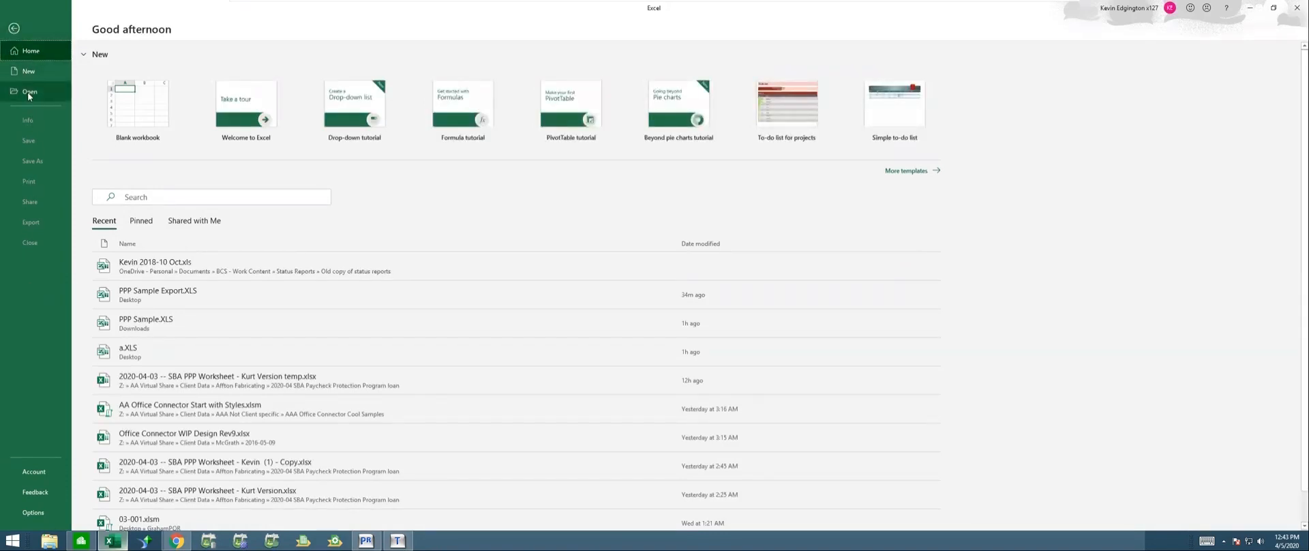
mouse_move(138, 105)
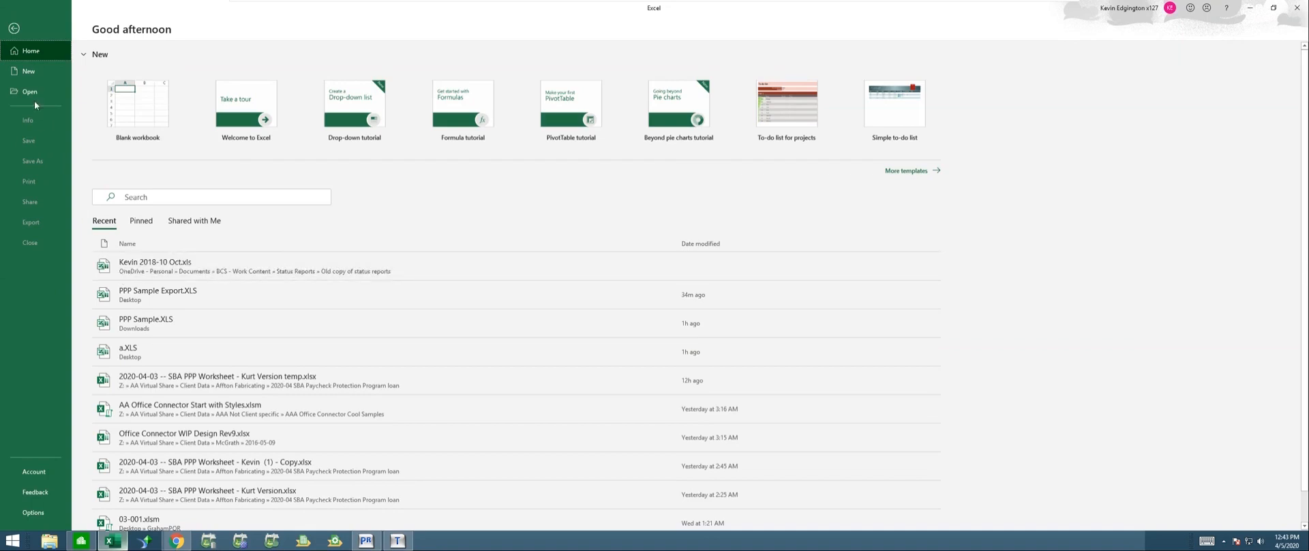
- Open PPP Sample Export.XLS from the Desktop to view the PPP Loan Calculation Spreadsheet
click(30, 91)
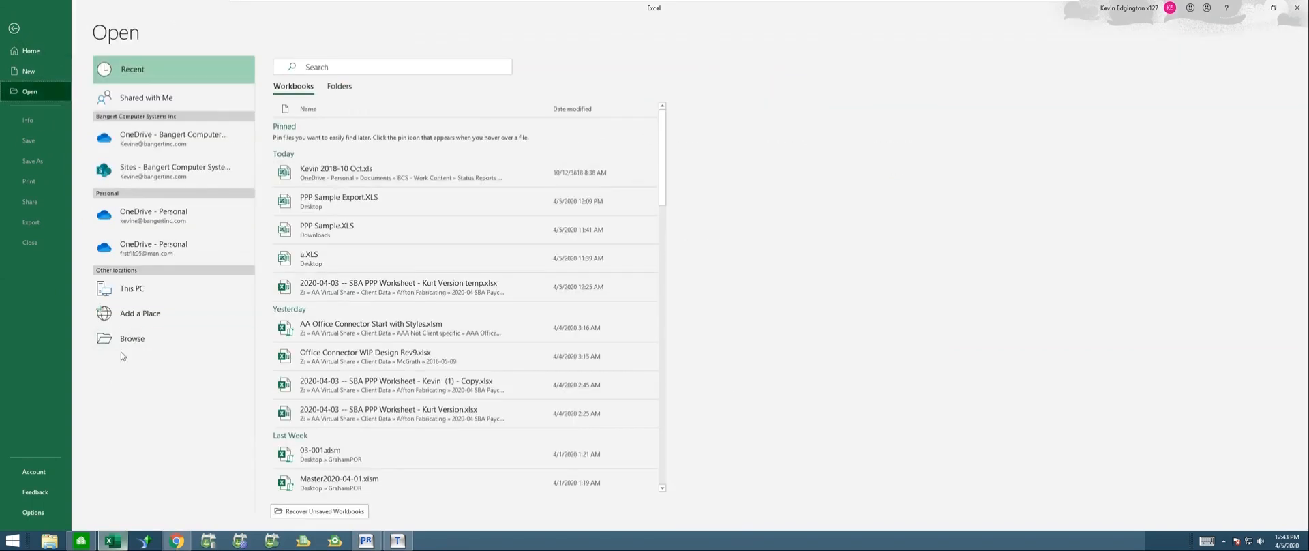
click(132, 338)
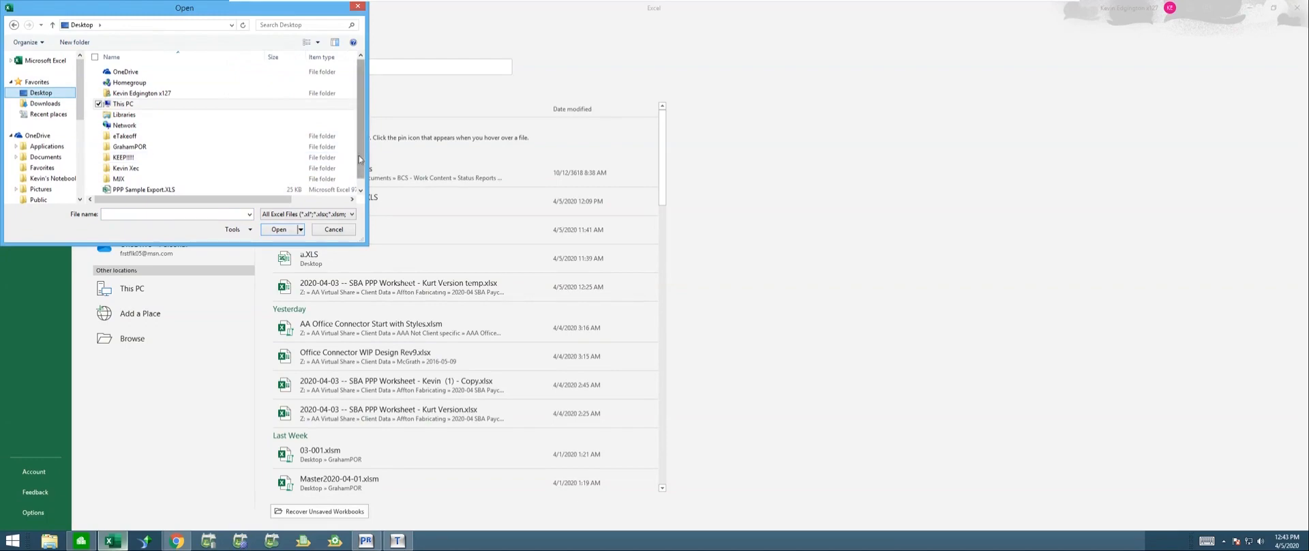
click(144, 177)
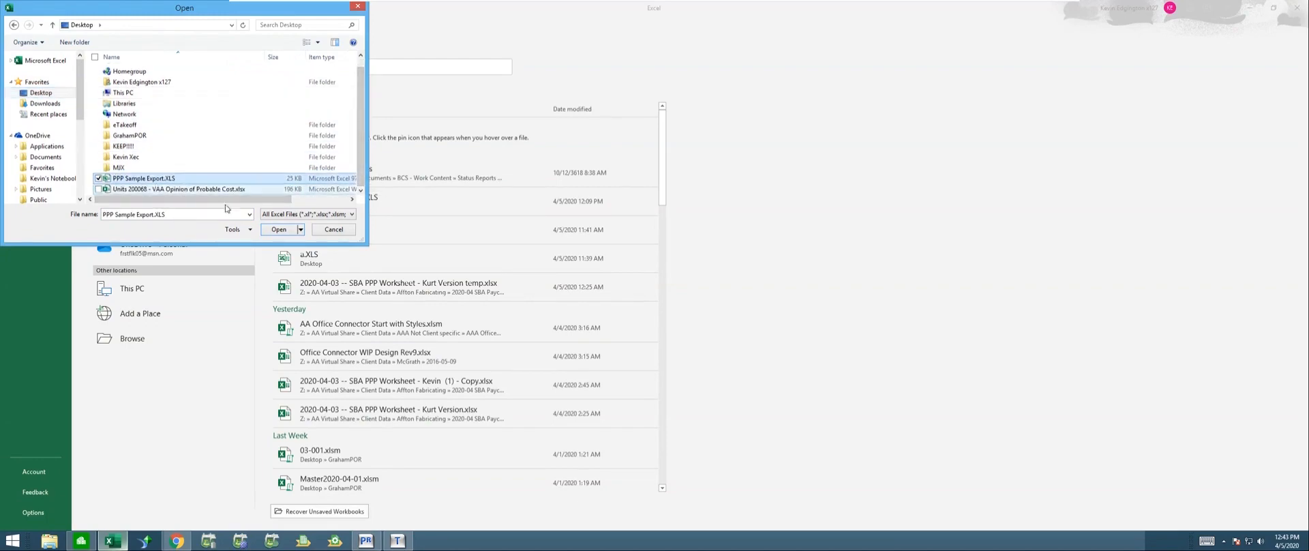
click(278, 229)
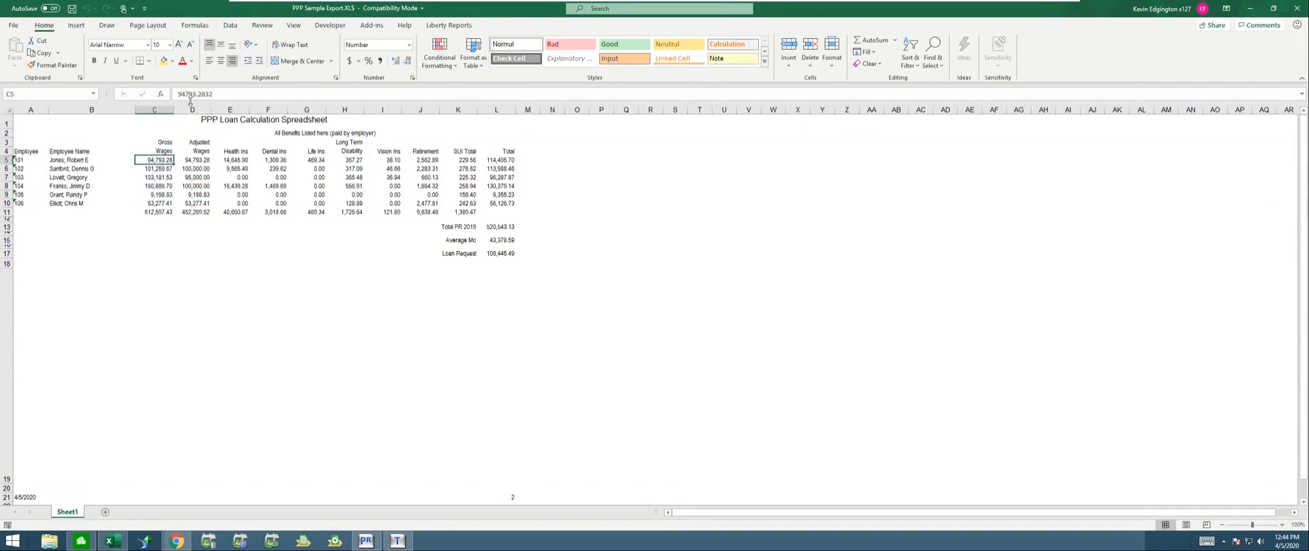
click(306, 160)
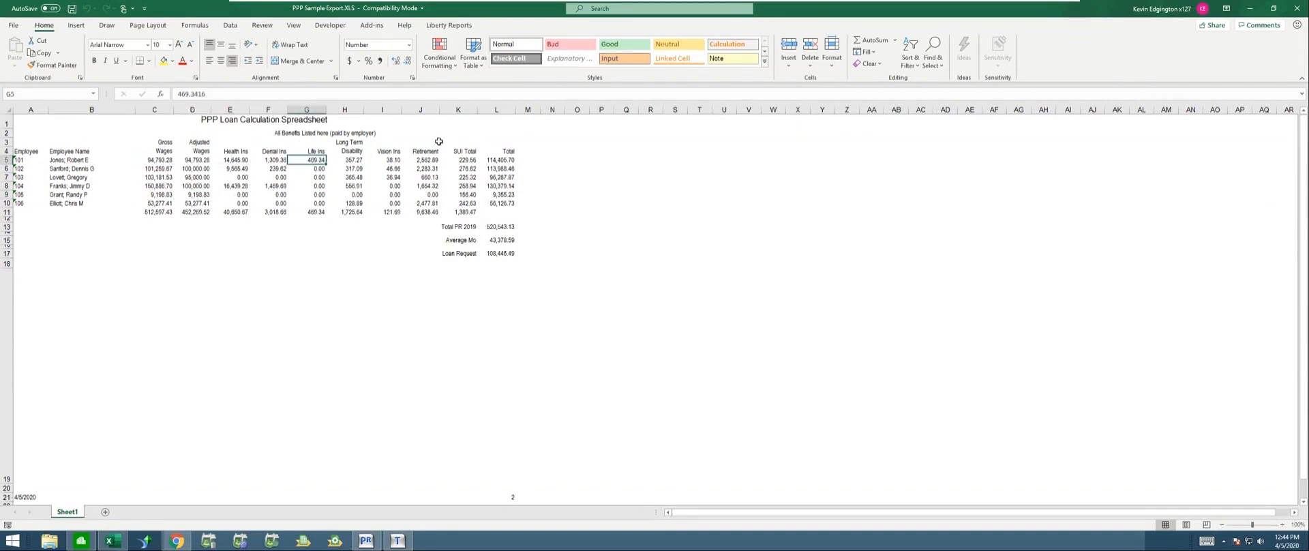
mouse_move(453, 113)
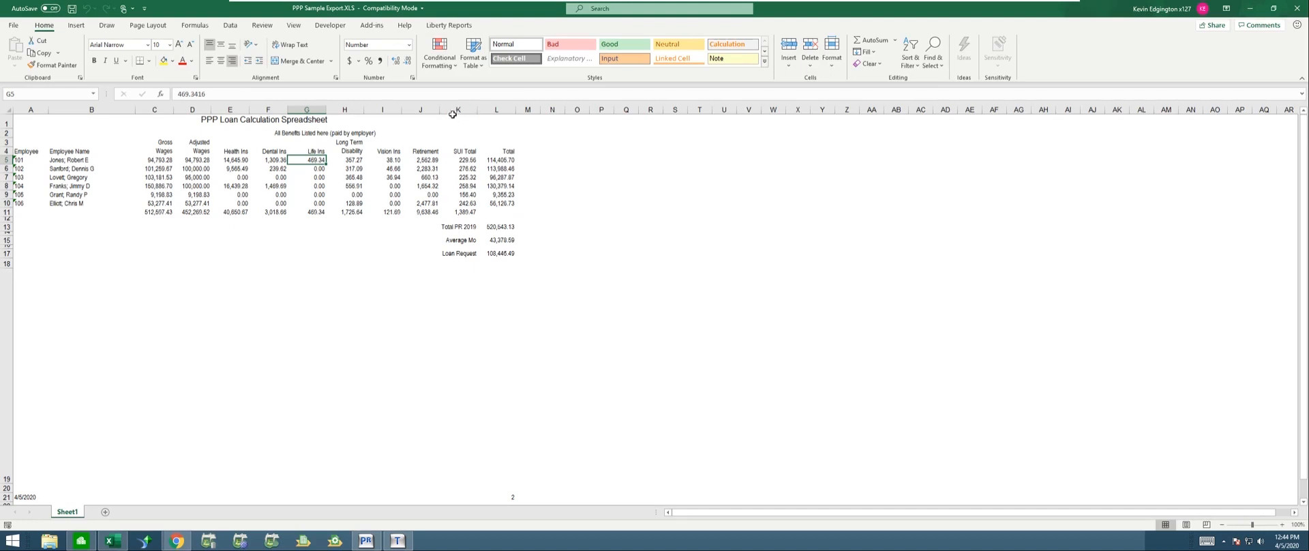
mouse_move(443, 155)
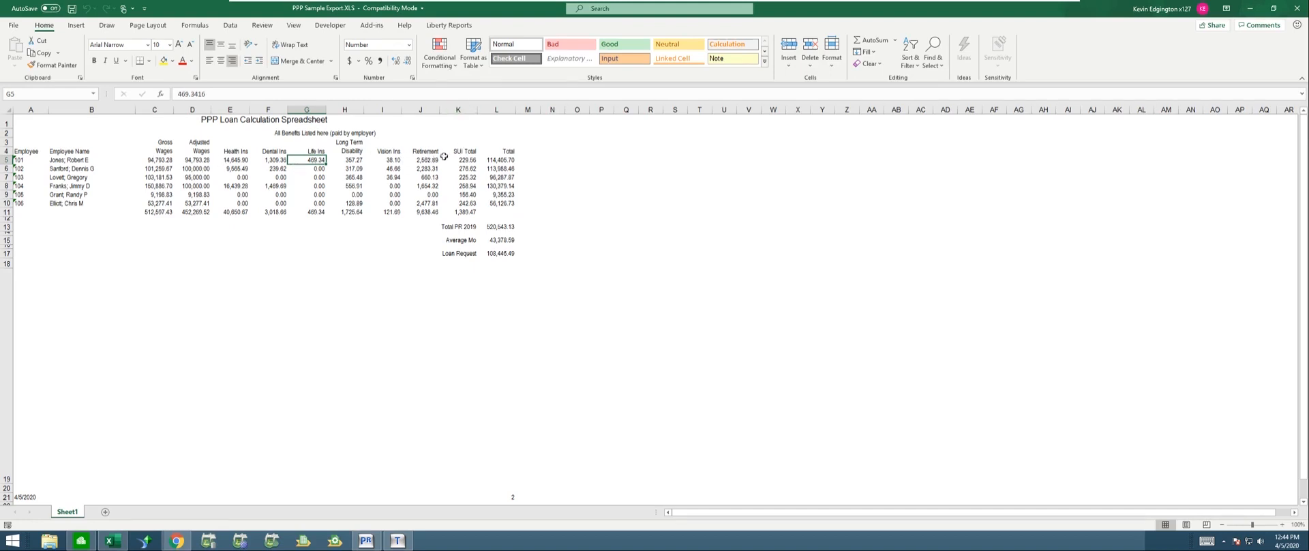
mouse_move(565, 206)
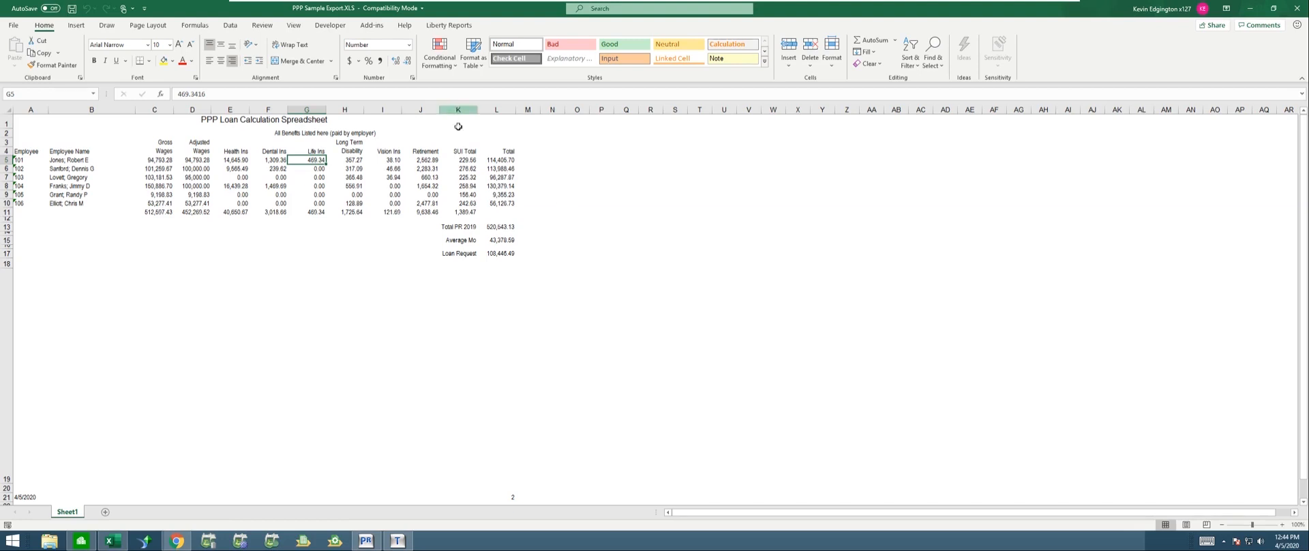
click(496, 160)
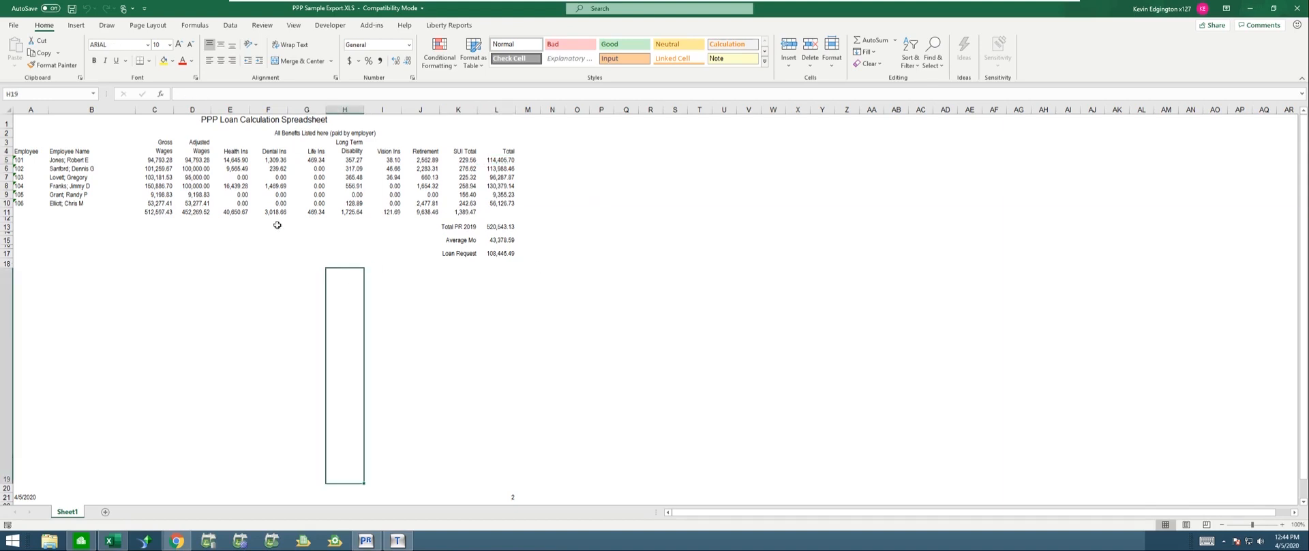
click(269, 240)
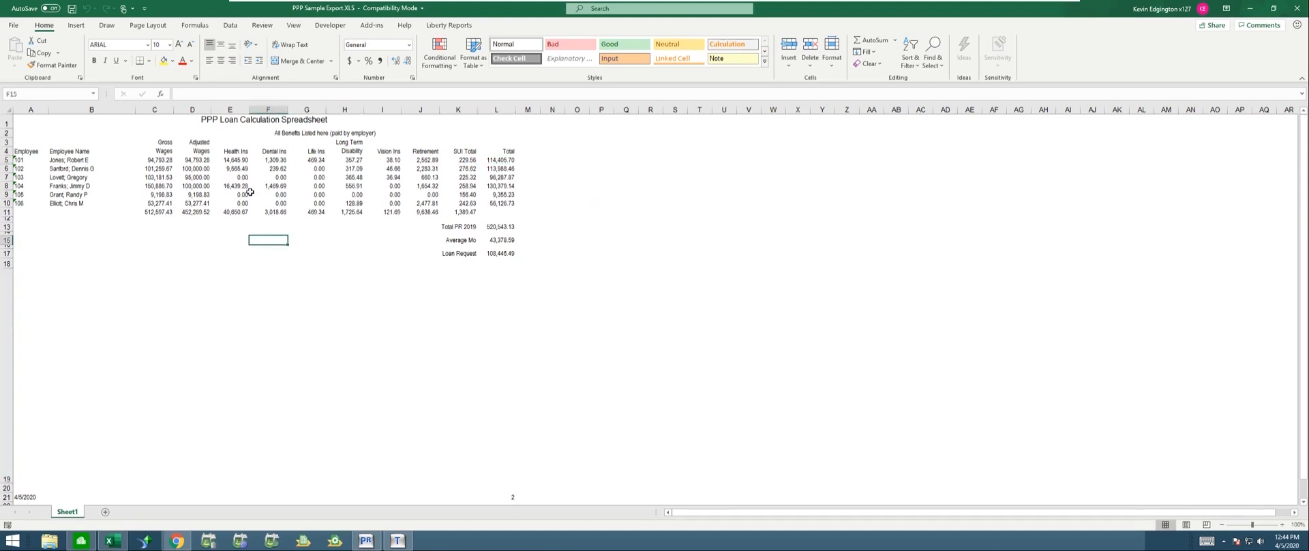